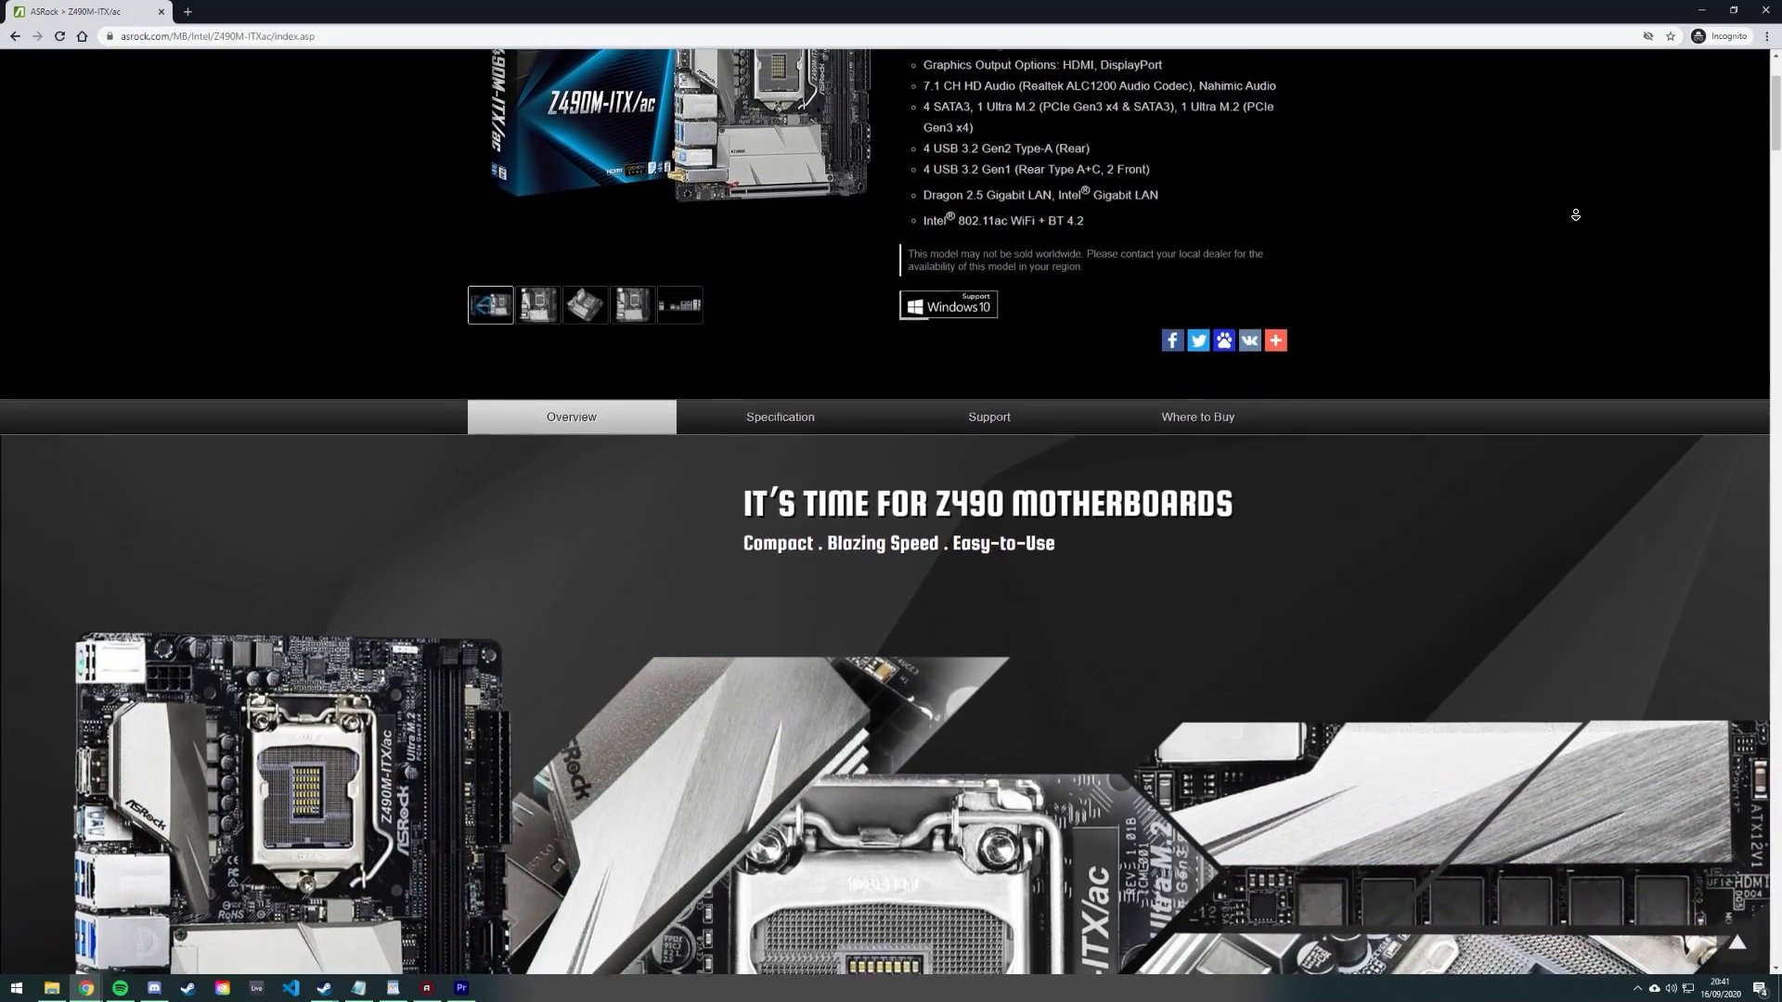
# Scroll the Z490M-ITX/ac overview past Nahimic Audio and Sound Tracker to Base Frequency Boost.
pyautogui.scroll(-3)
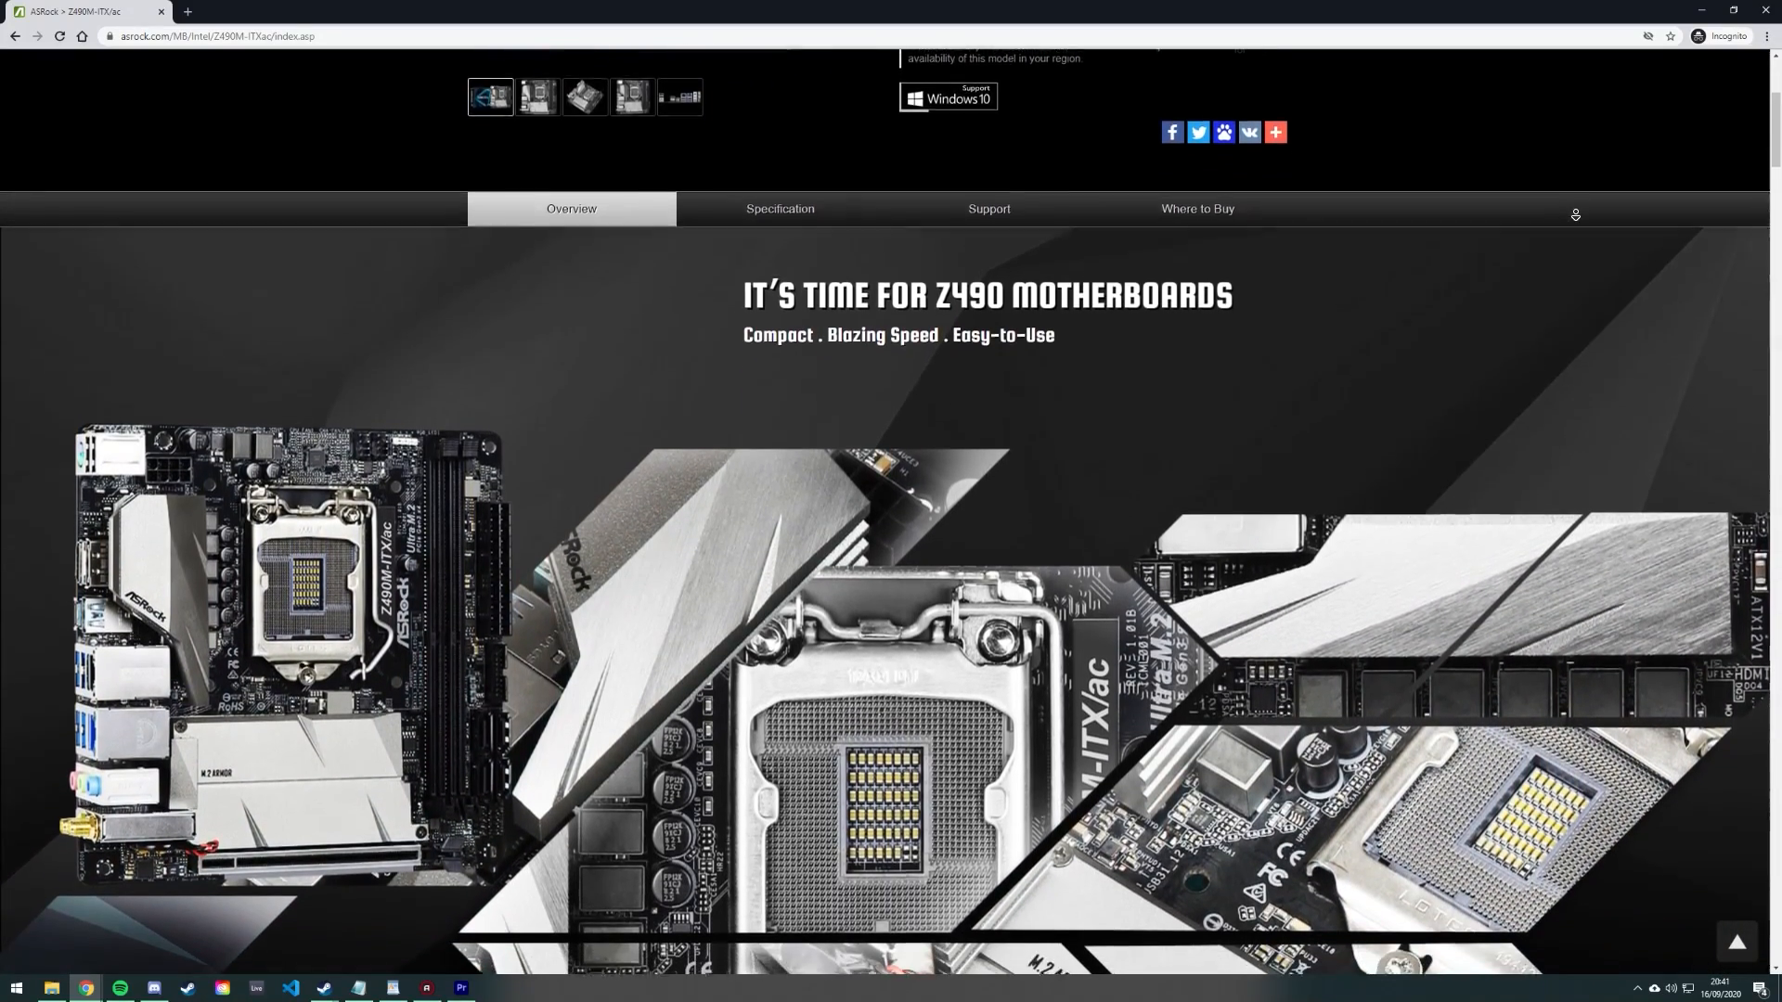
pyautogui.scroll(-3)
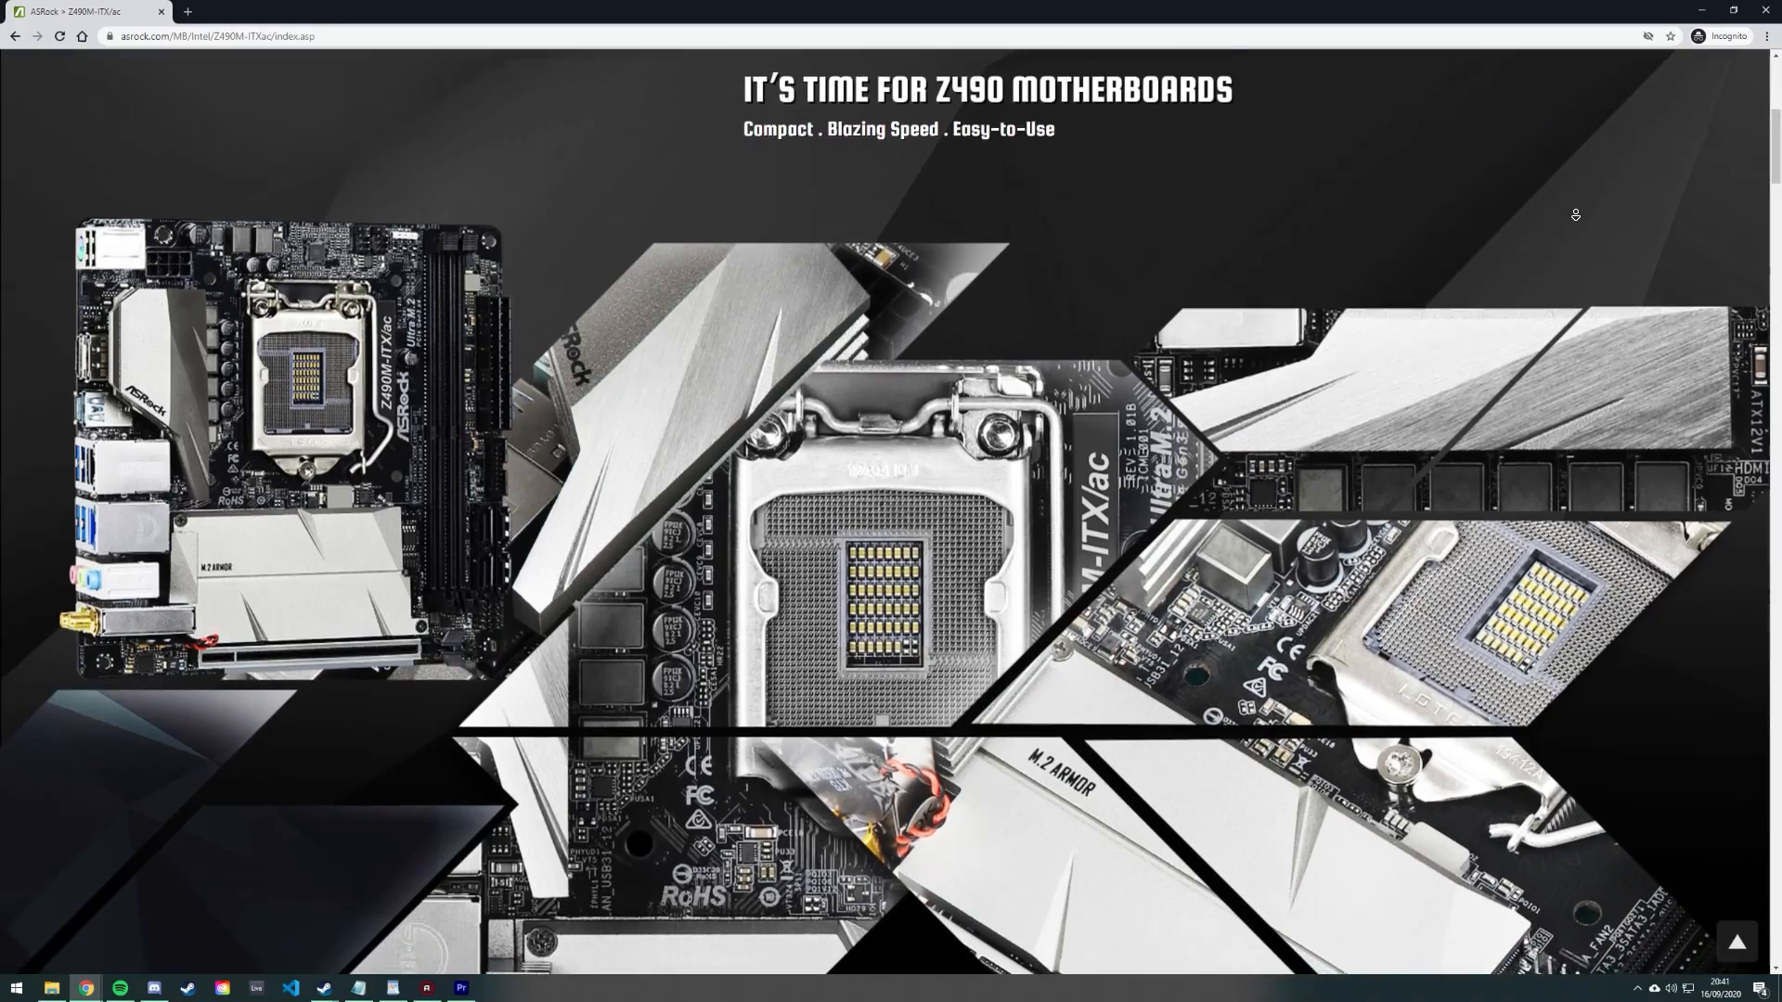
pyautogui.scroll(-3)
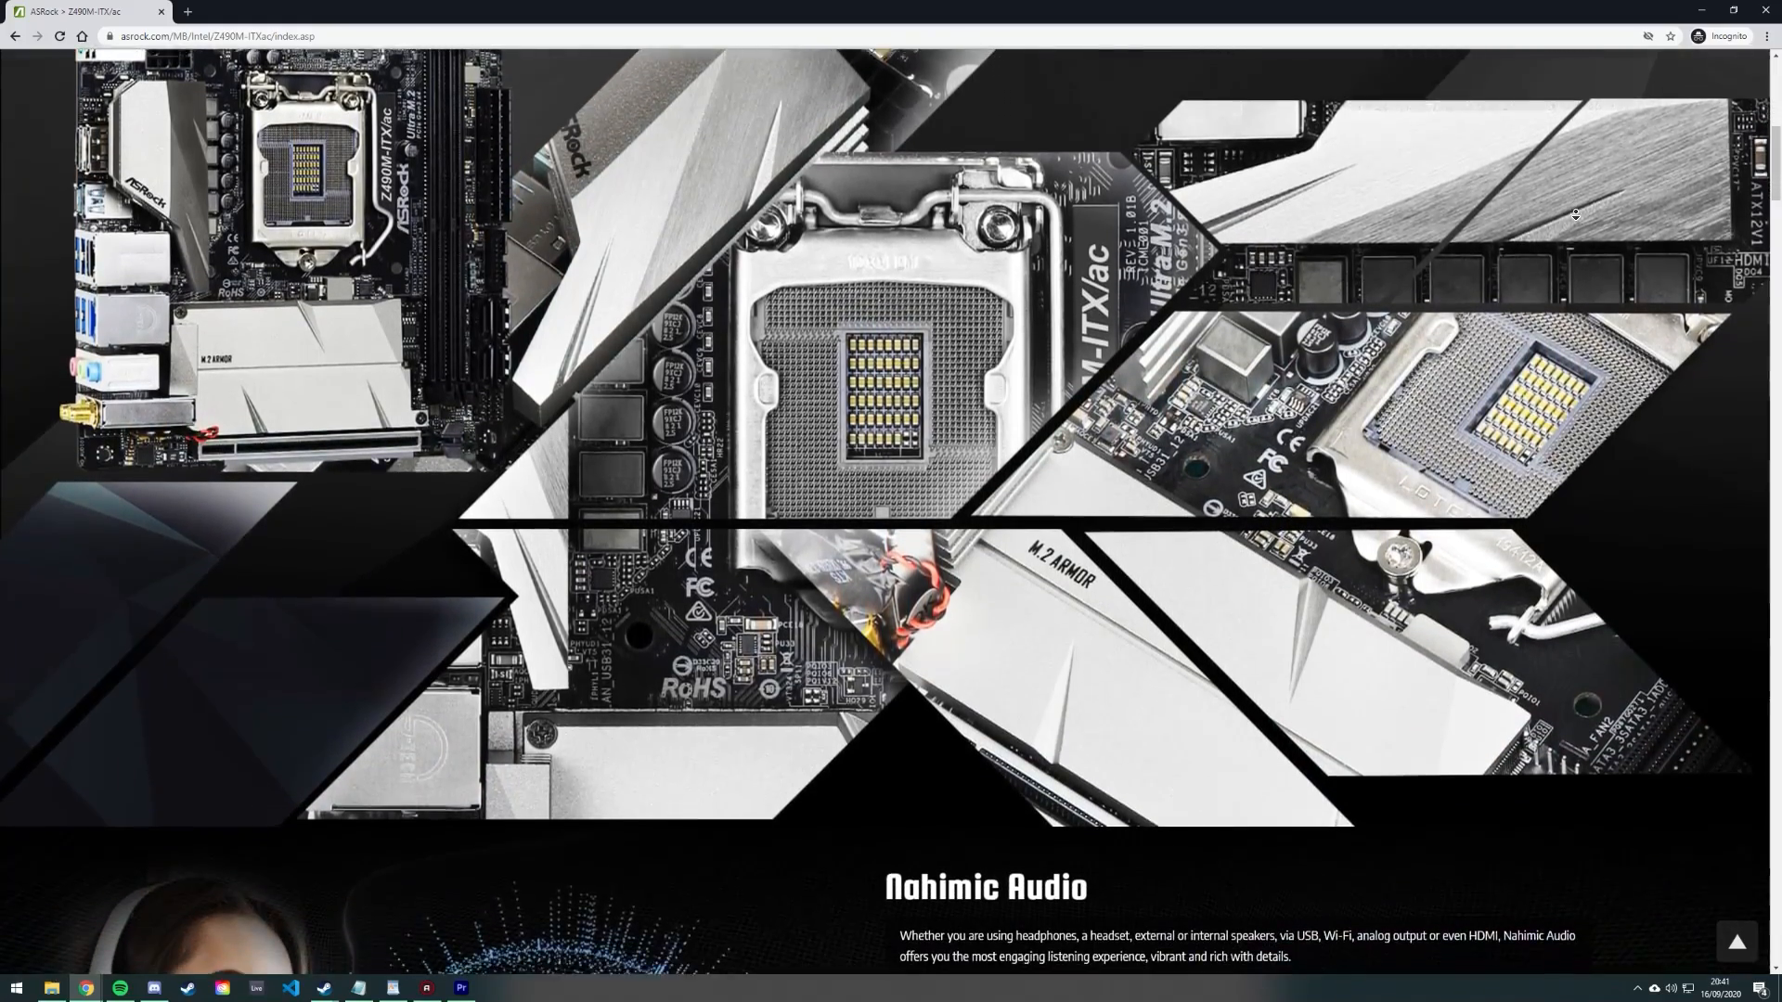
pyautogui.scroll(-3)
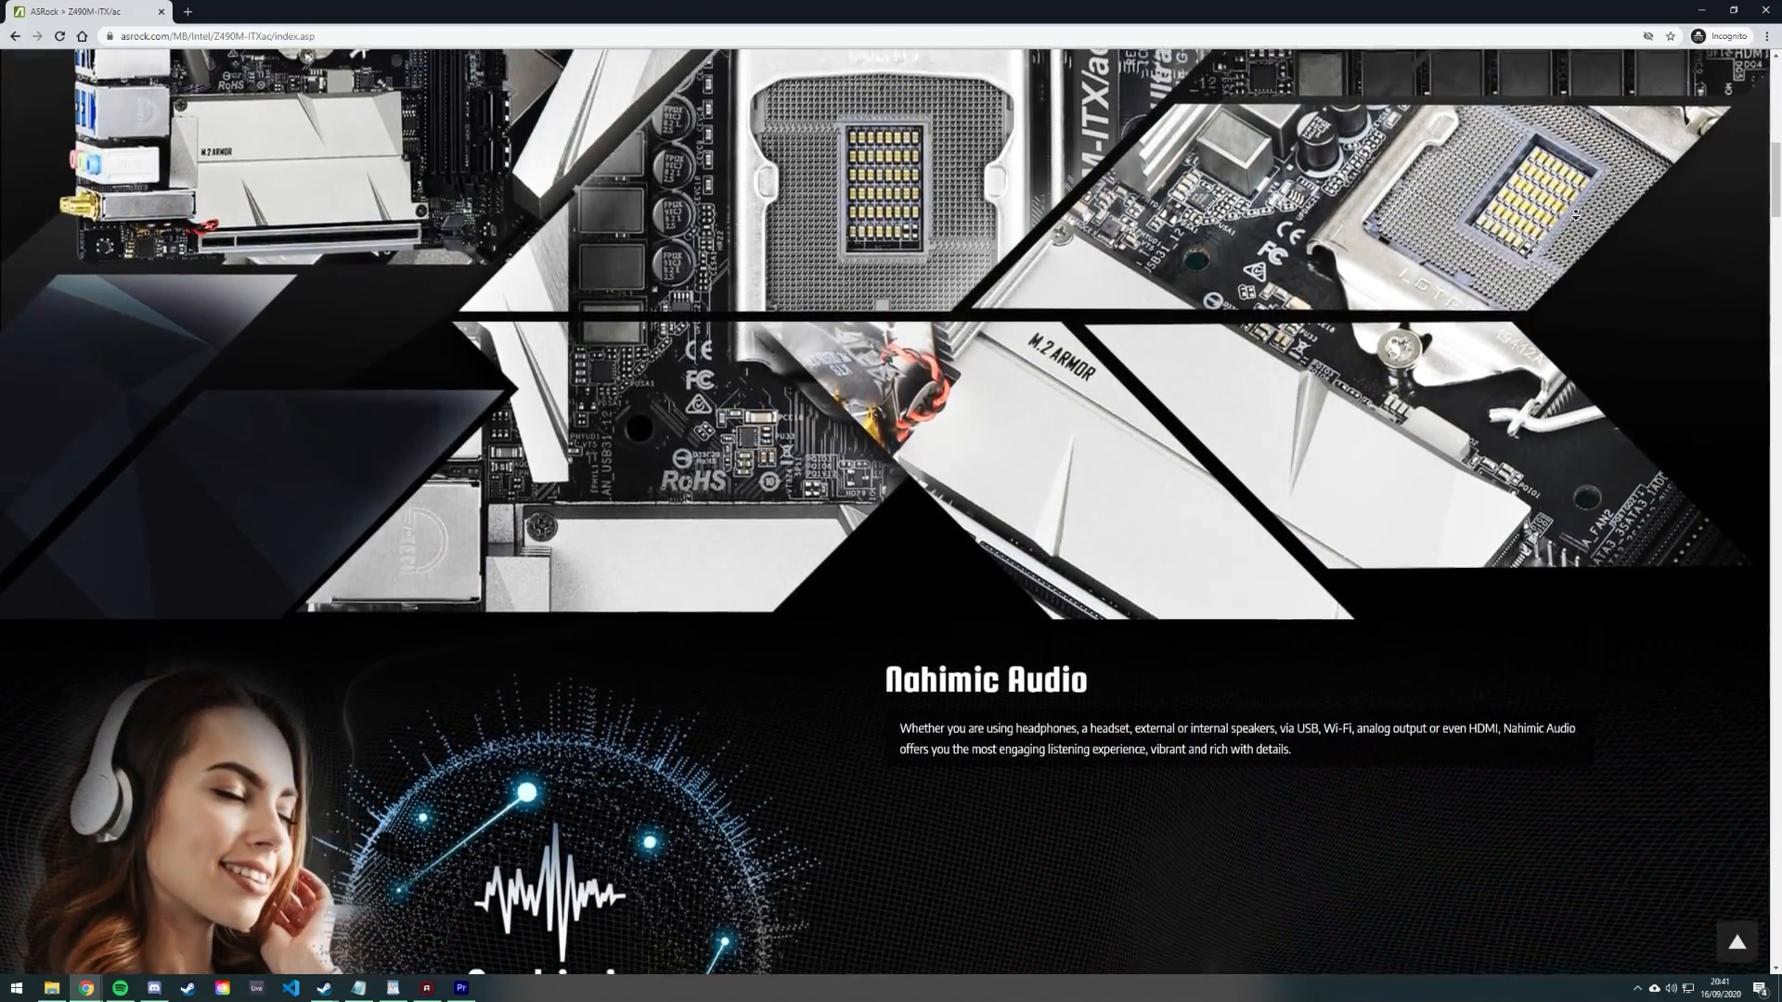
pyautogui.scroll(-3)
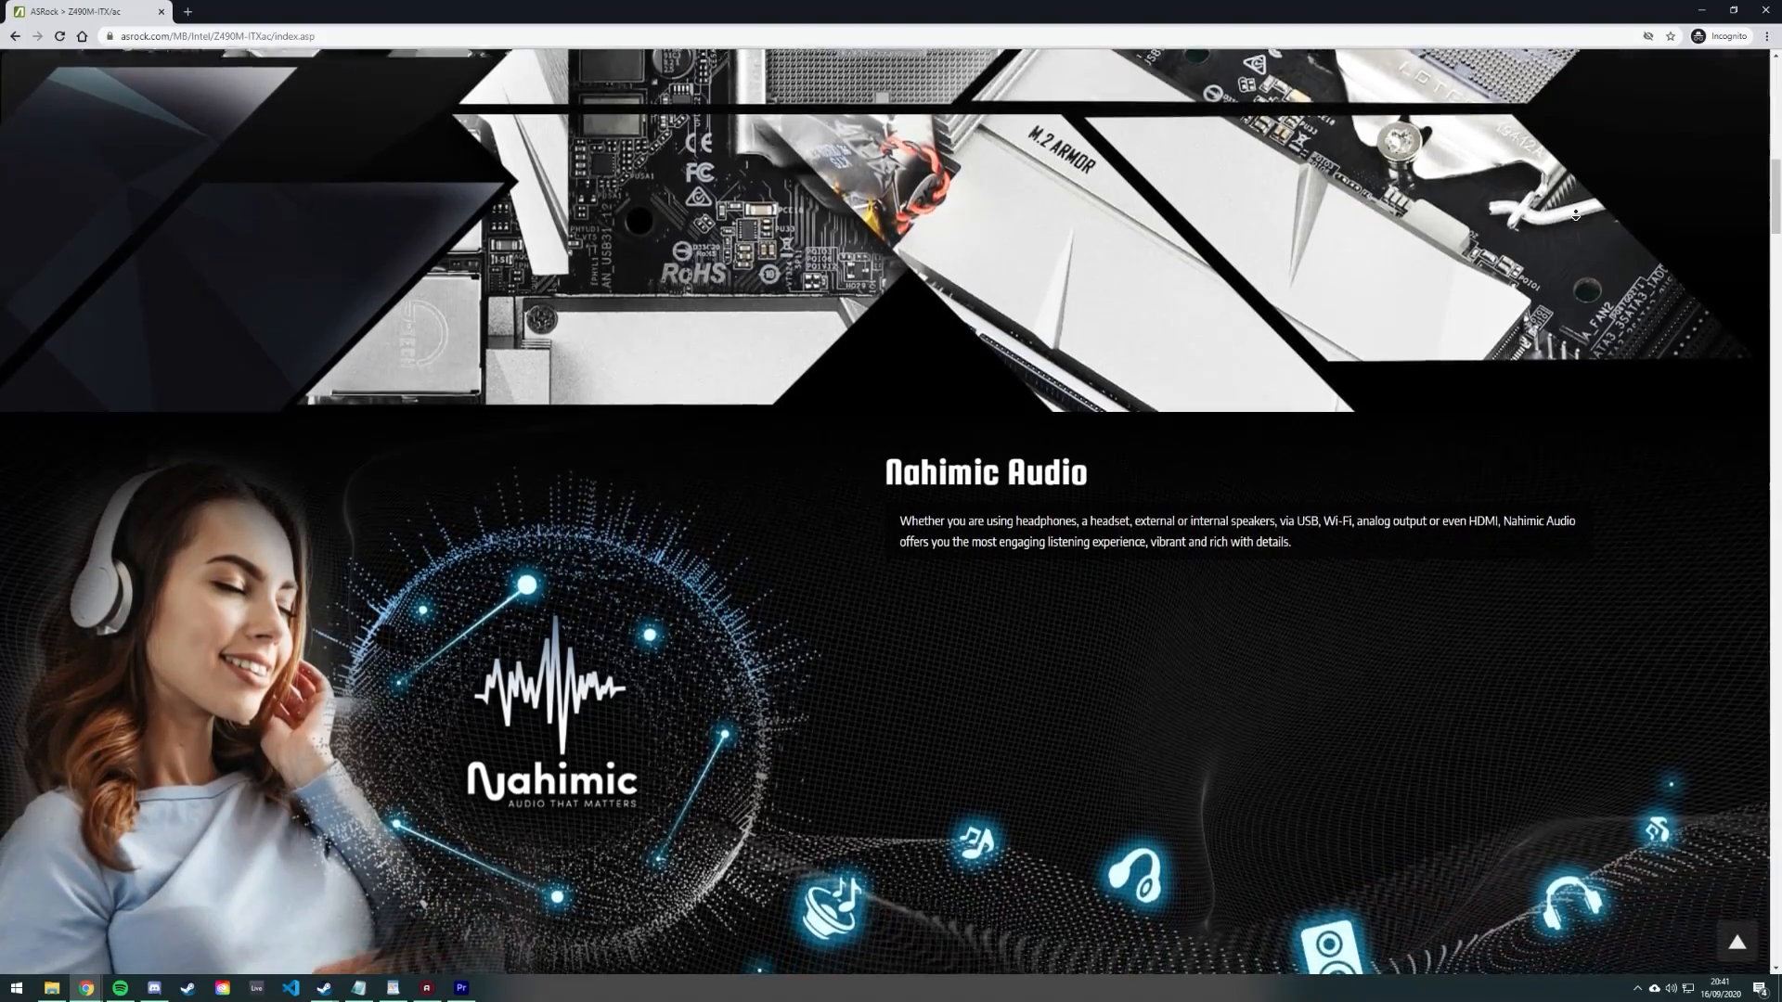
pyautogui.scroll(-3)
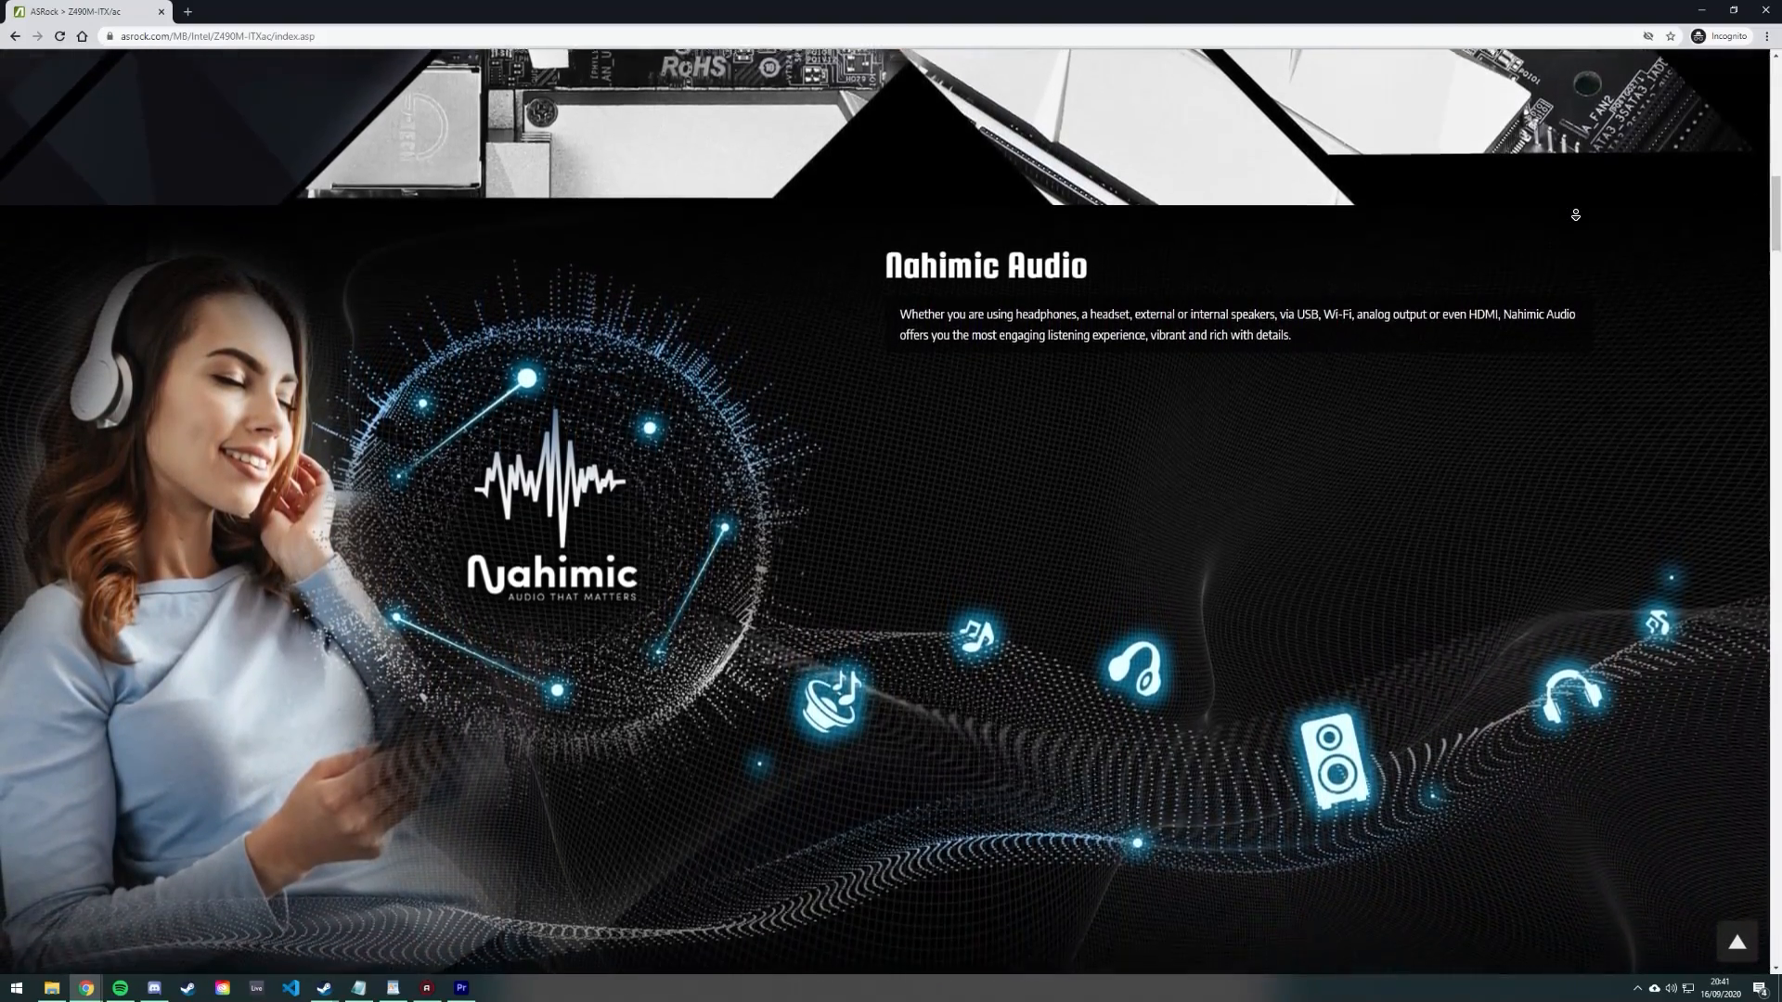
pyautogui.scroll(-3)
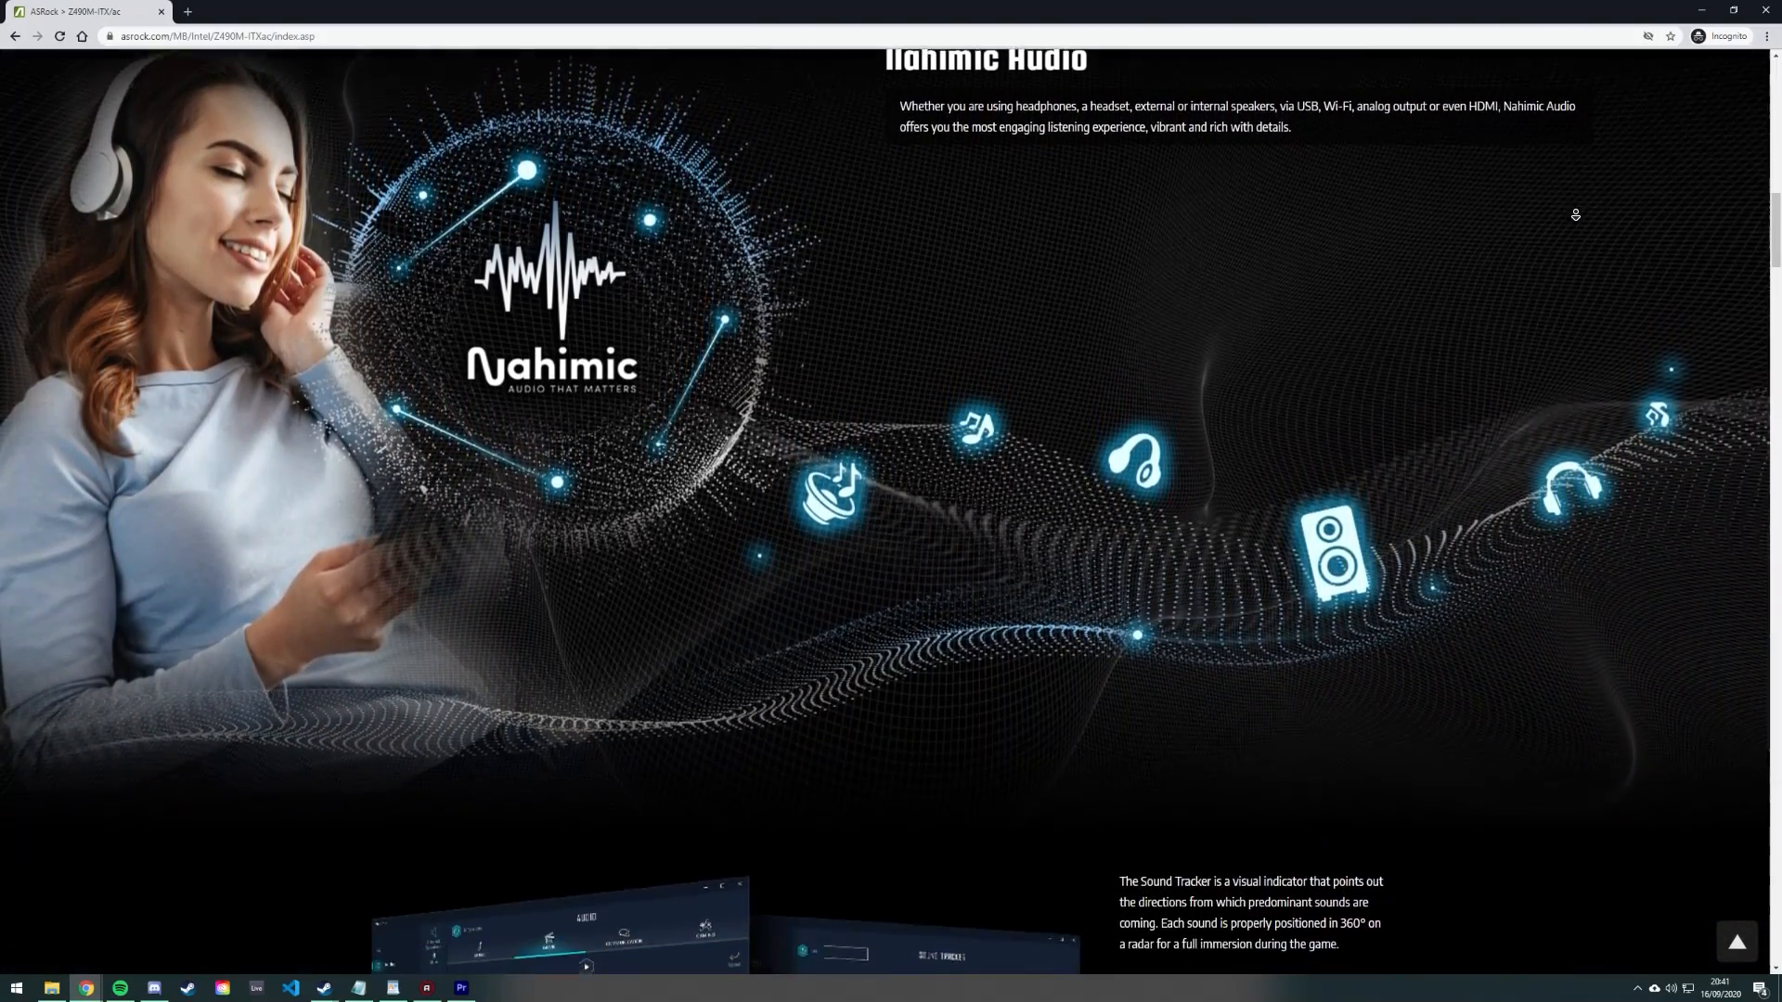
pyautogui.scroll(-3)
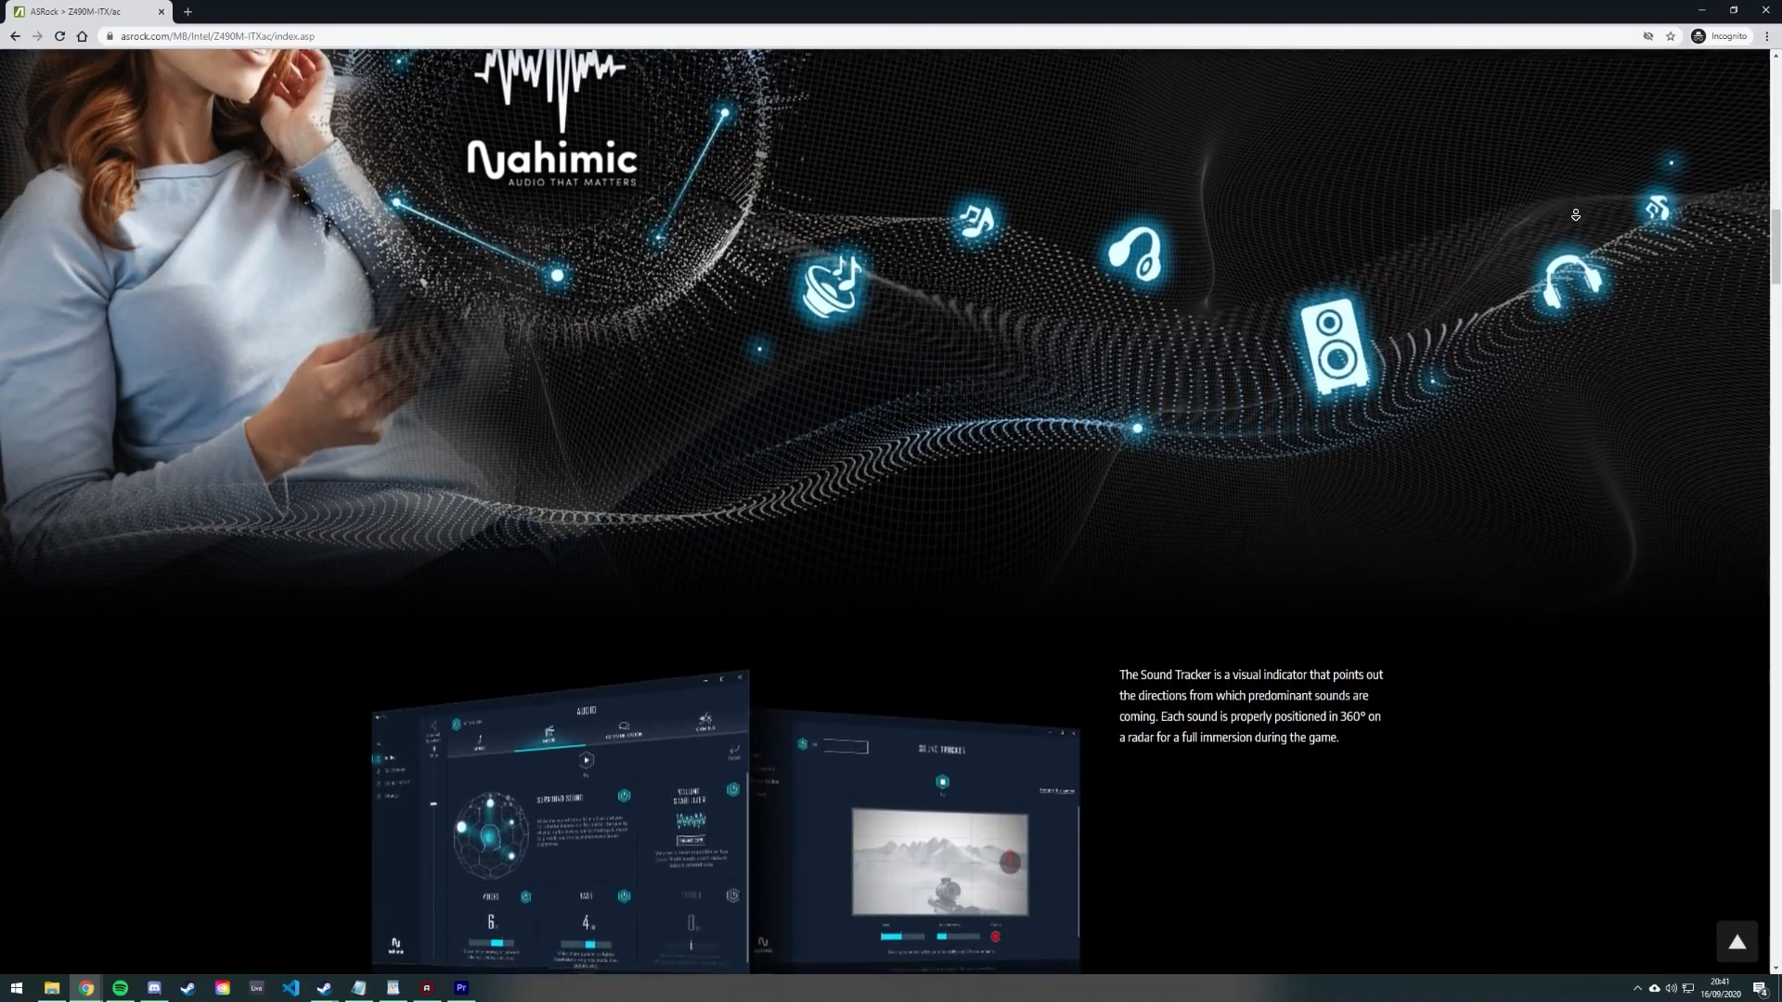
pyautogui.scroll(-3)
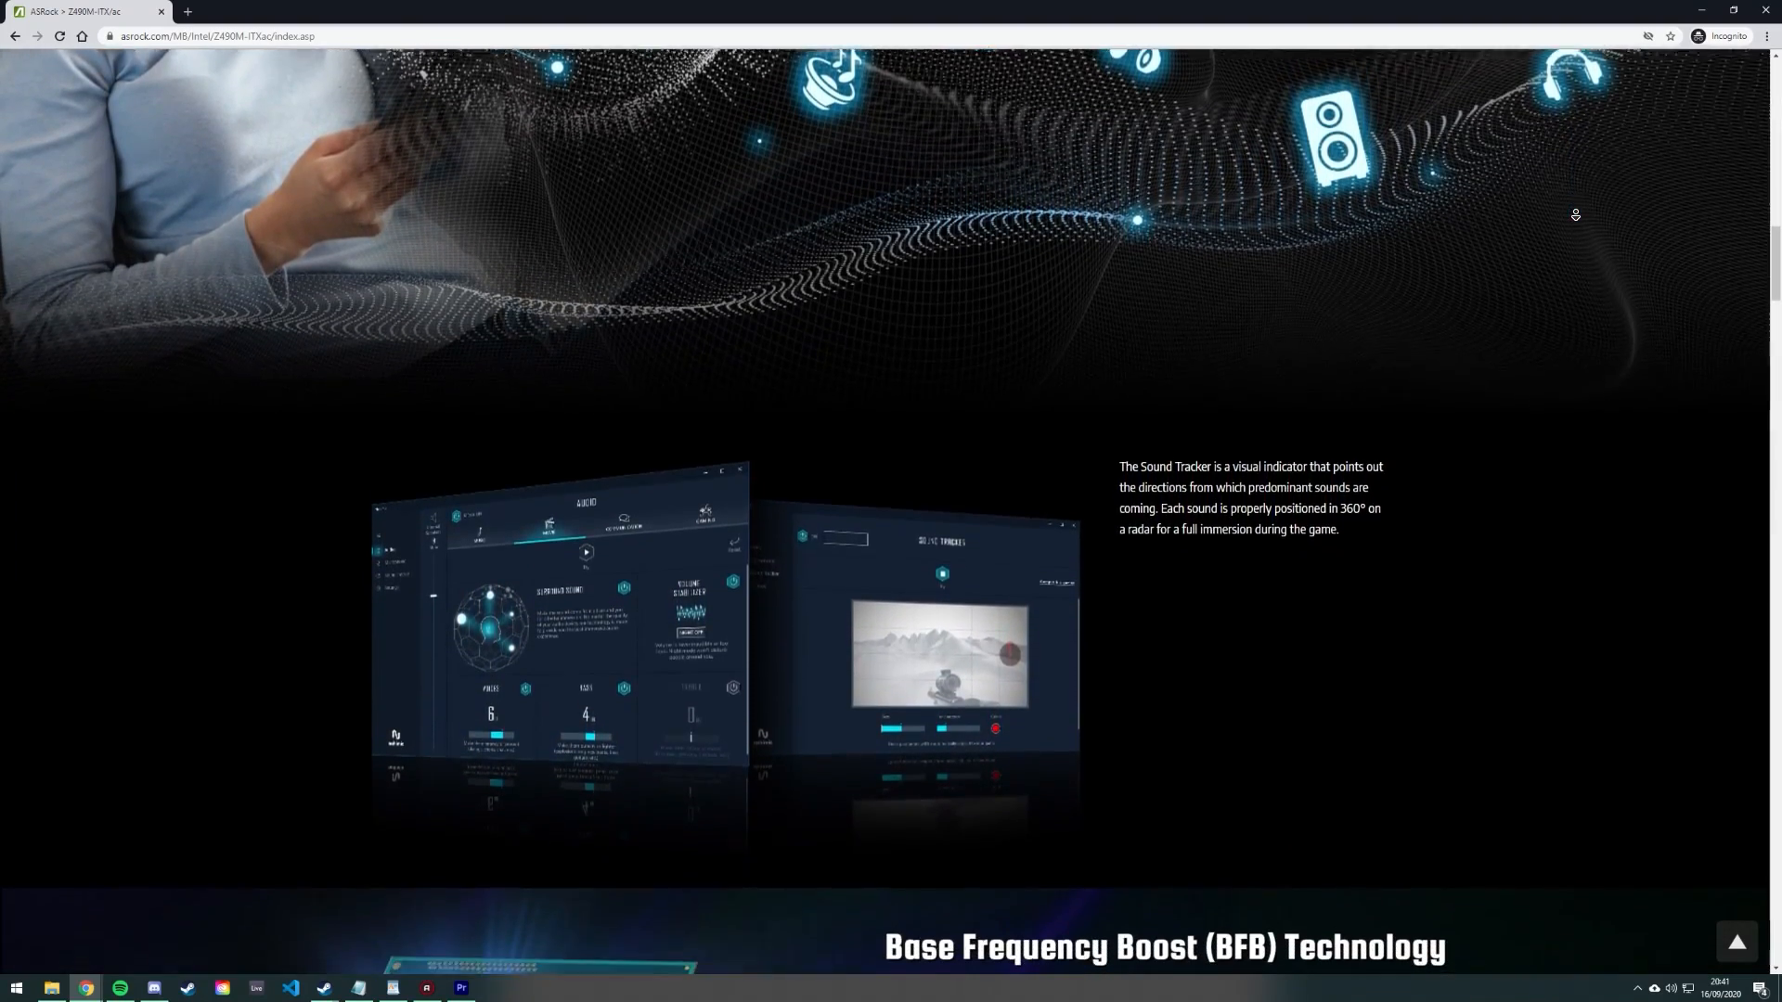
pyautogui.scroll(-3)
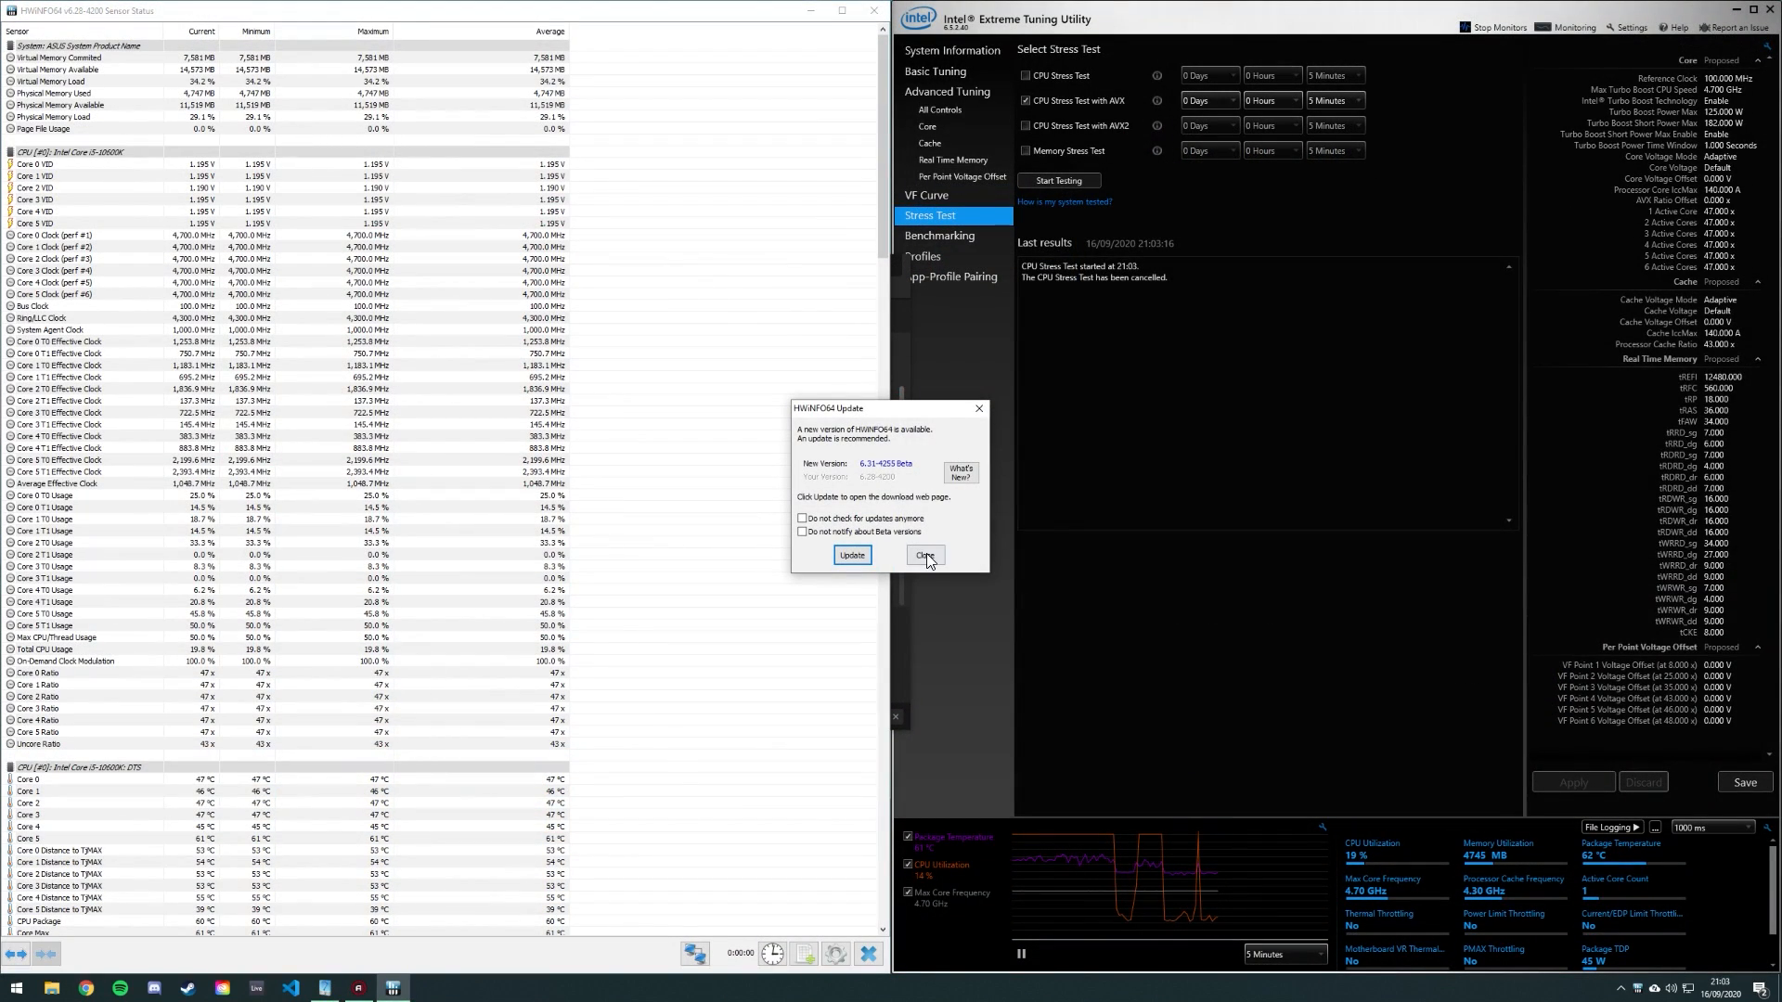
# Close the HWiNFO64 update dialog and scroll the sensors to core temperatures.
pyautogui.click(925, 555)
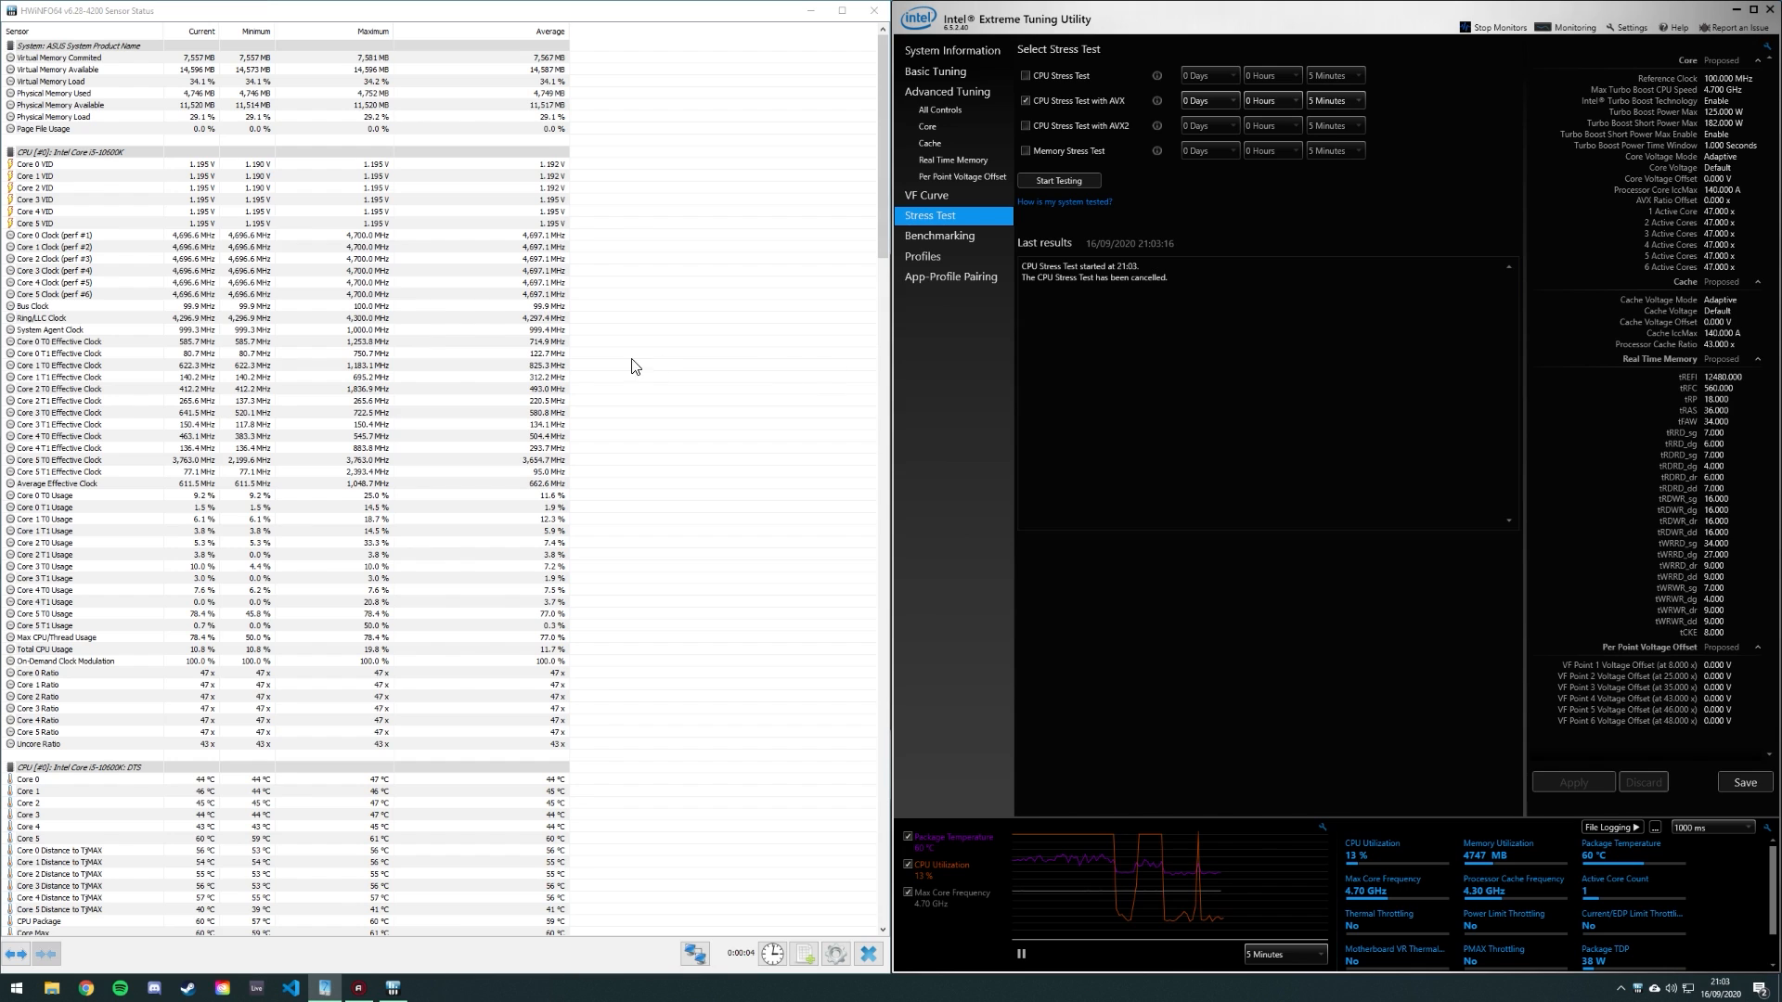
pyautogui.scroll(-3)
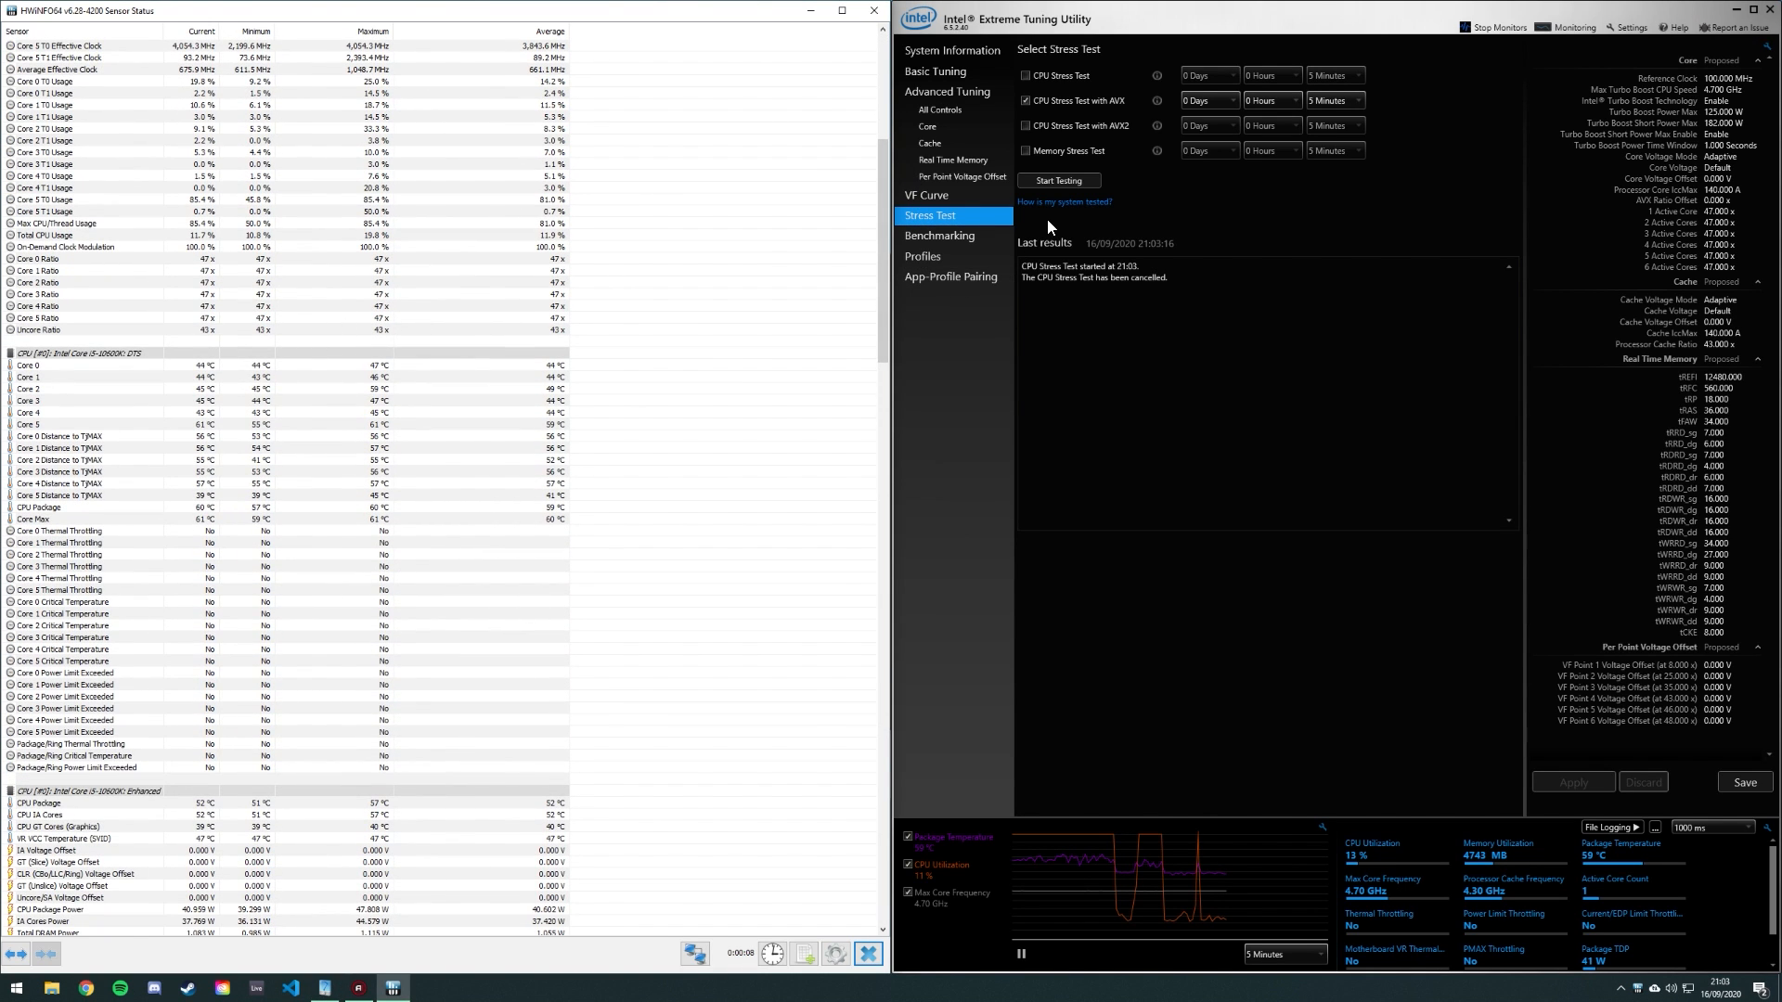
# Start the AVX CPU stress test and scroll to the current-throttling log.
pyautogui.click(1058, 179)
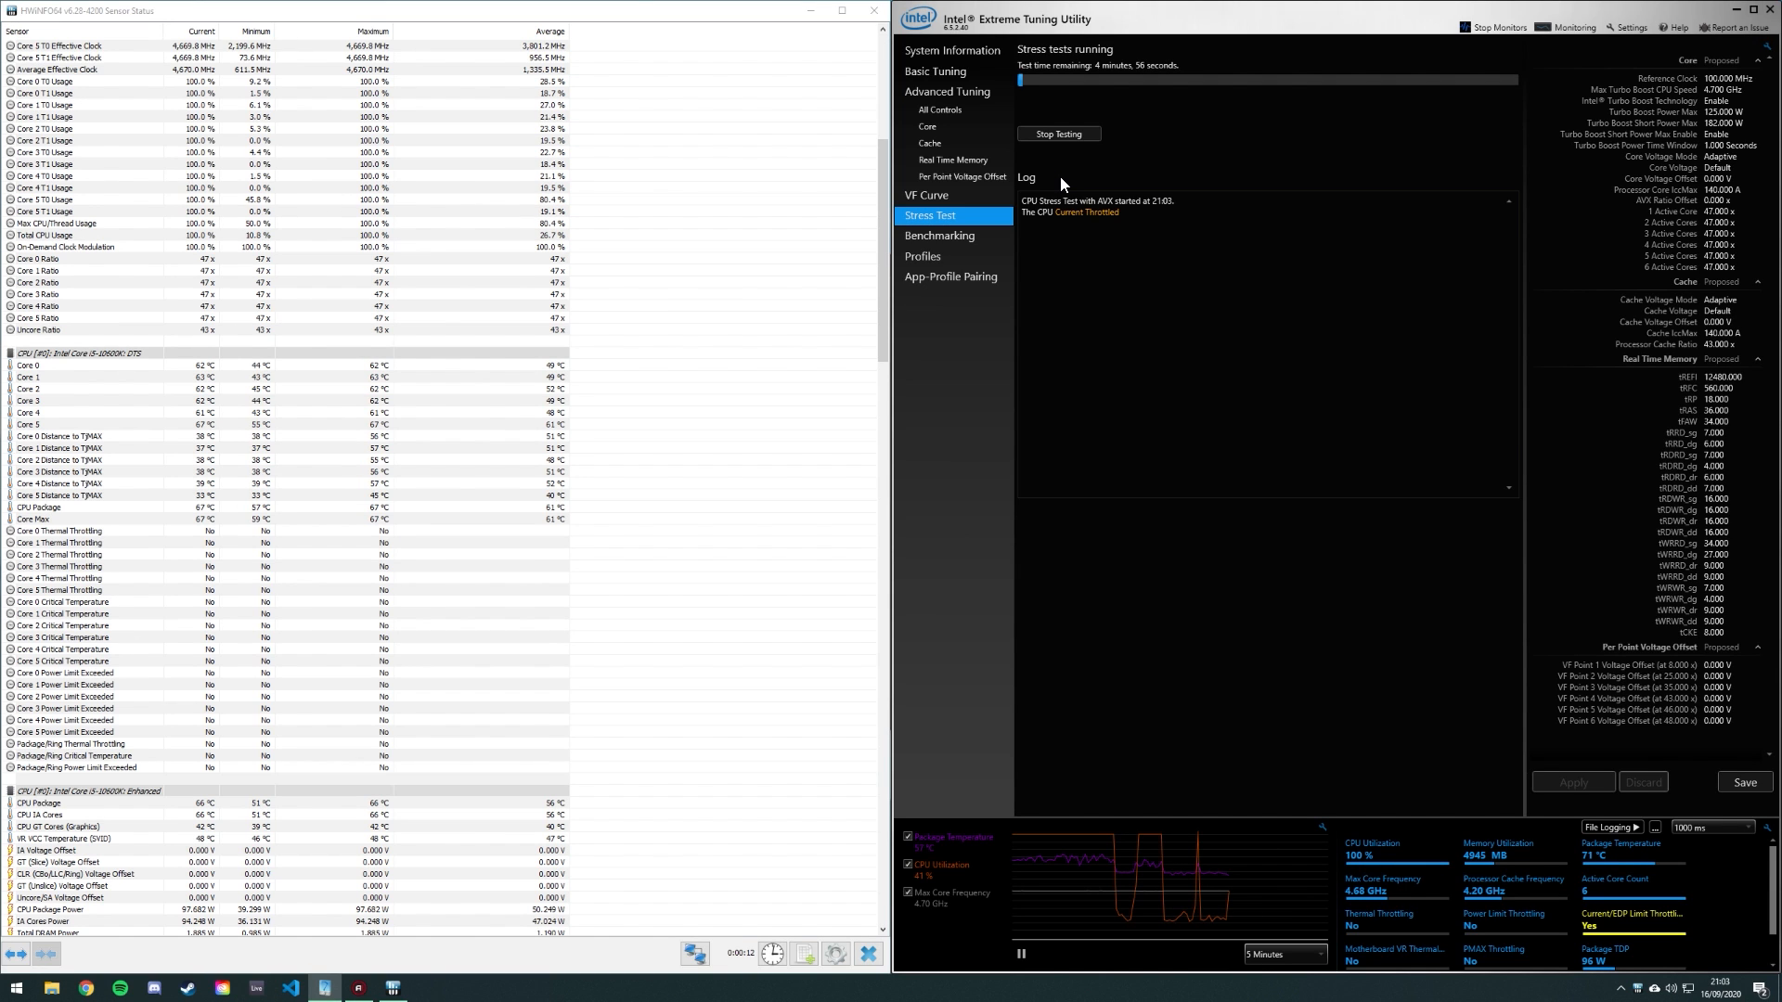
pyautogui.scroll(-3)
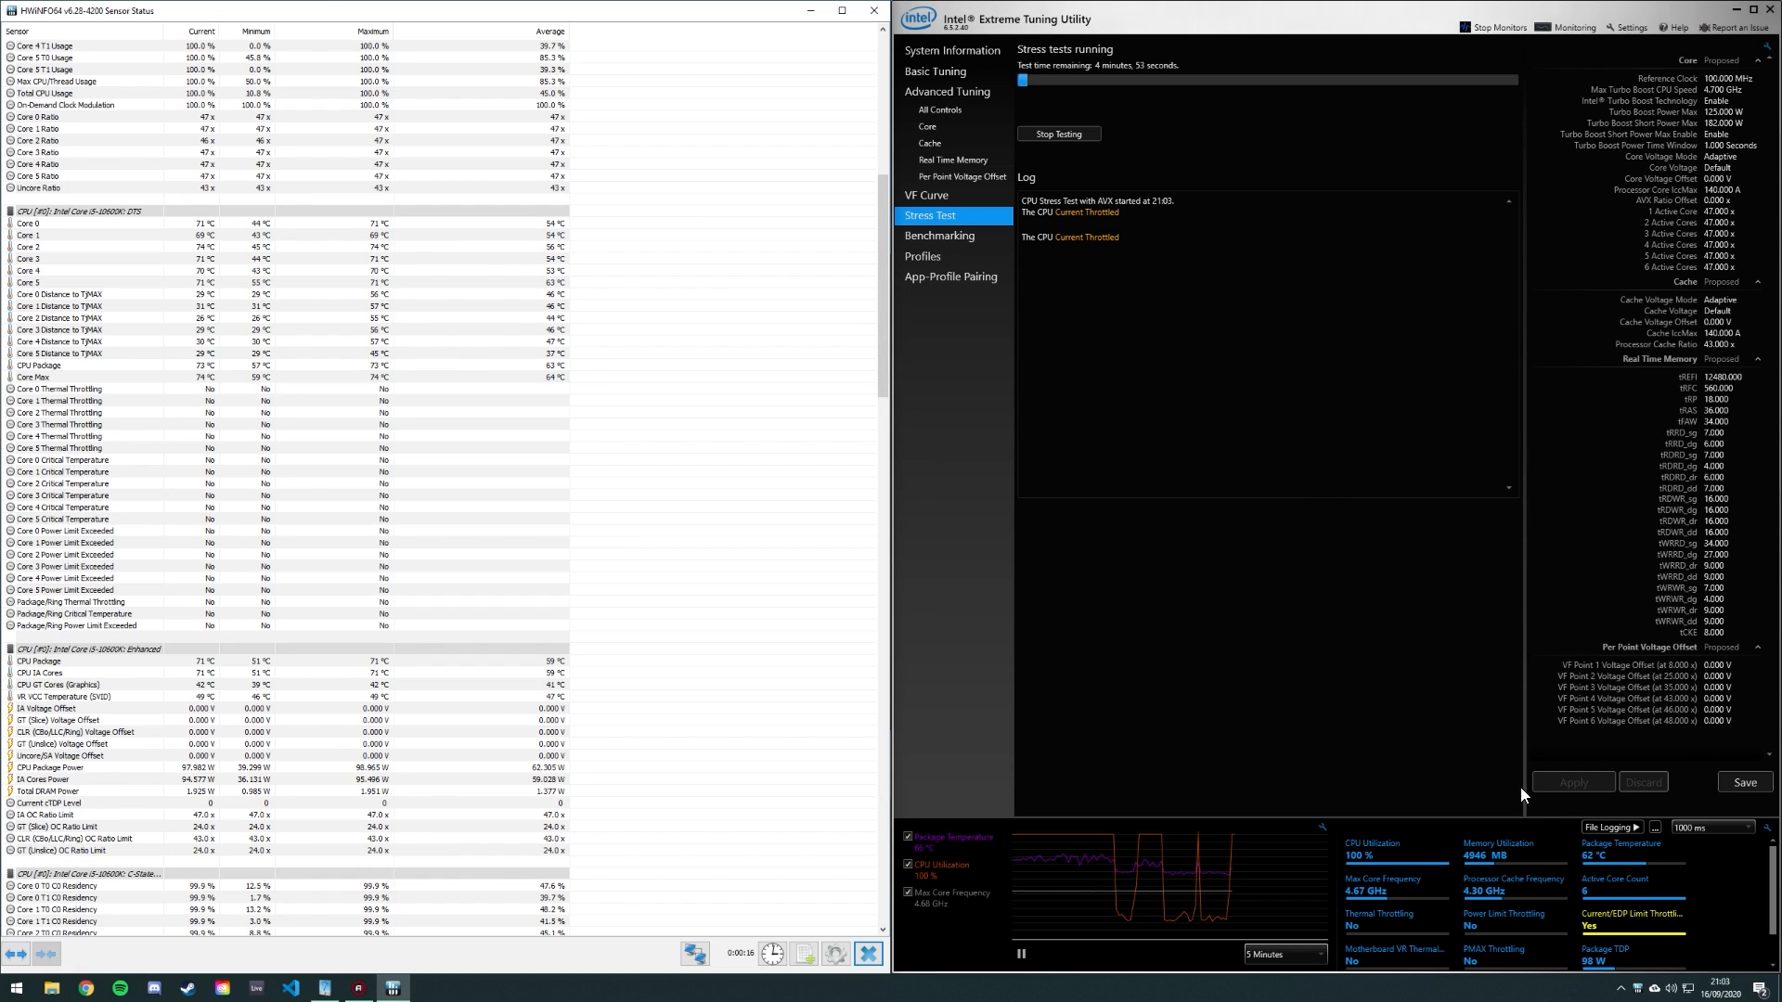
pyautogui.moveTo(1306, 395)
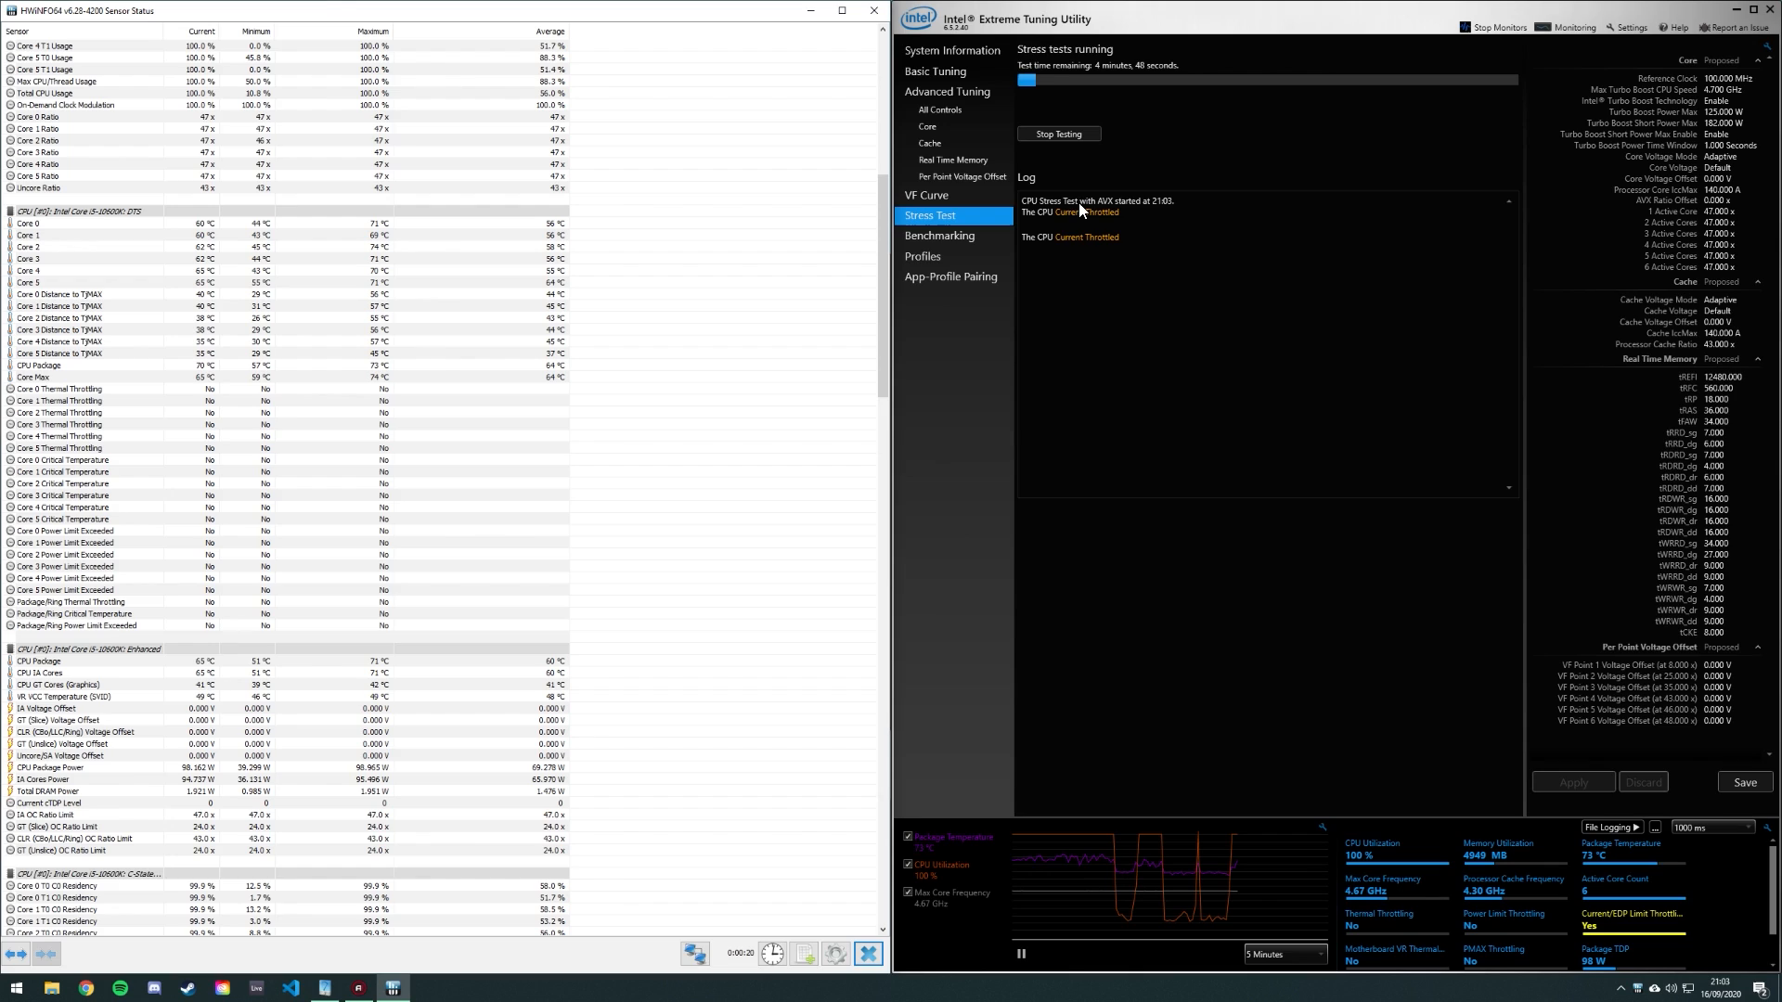
pyautogui.moveTo(185, 233)
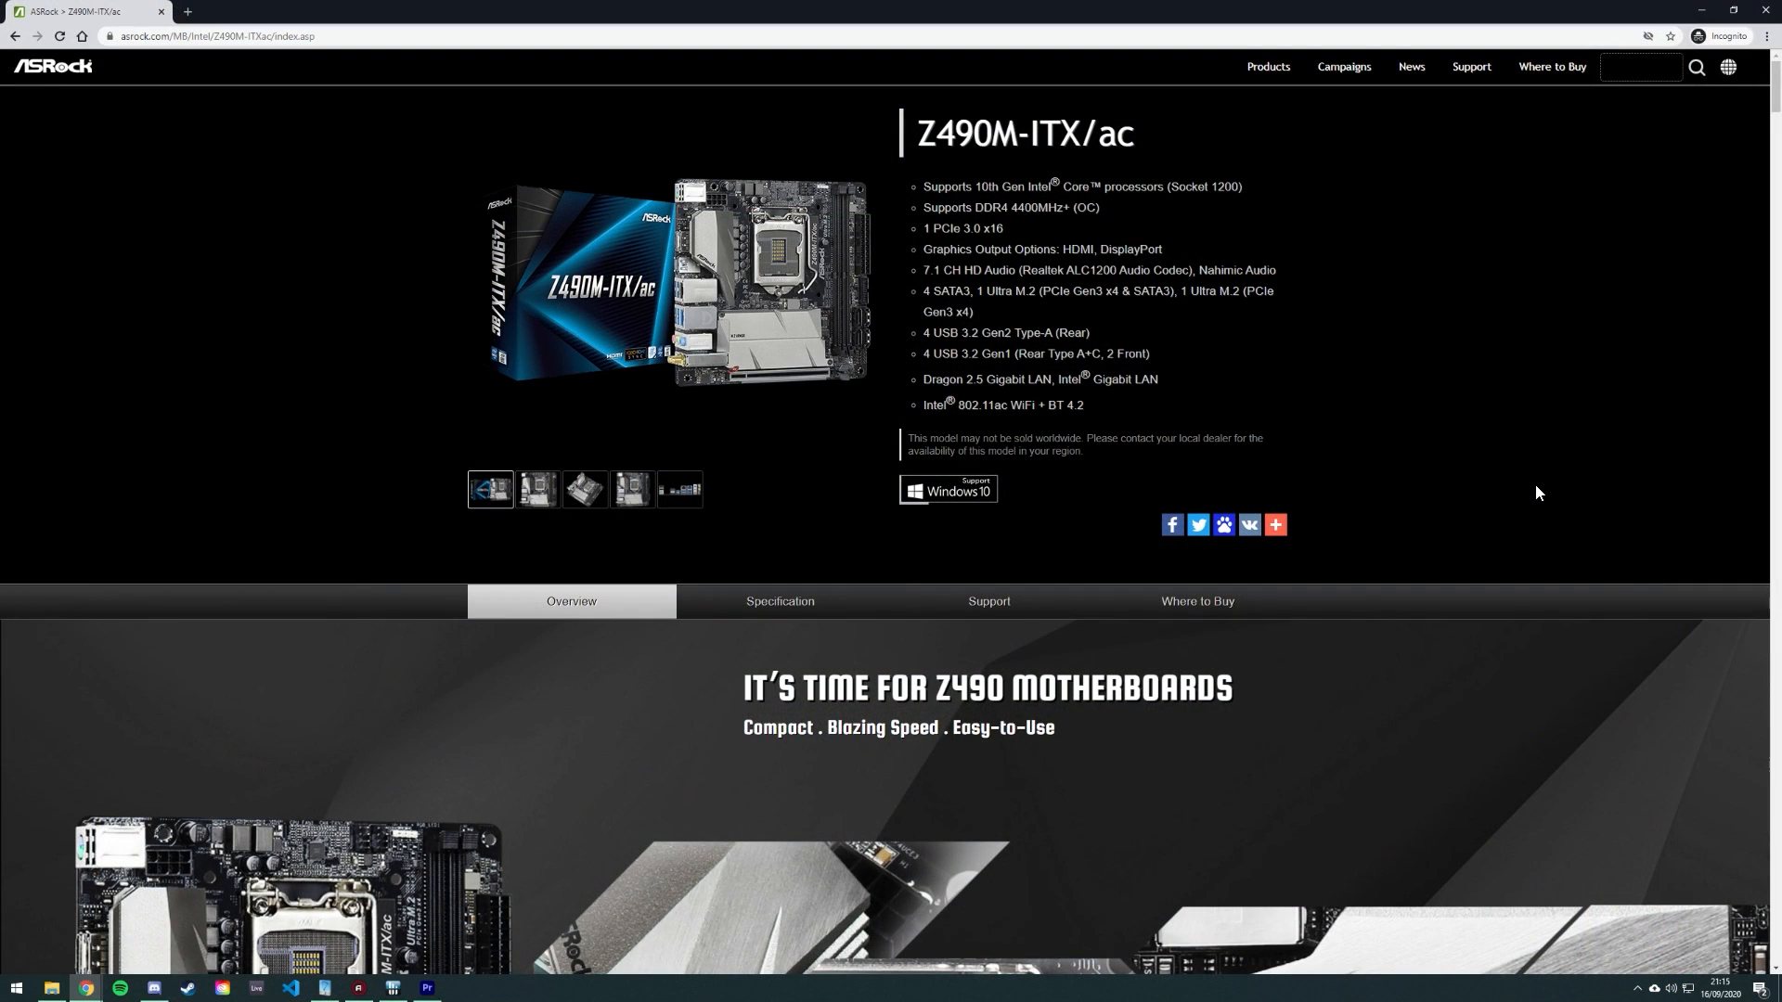
# Open the product page's Support tab, then its Manual link.
pyautogui.click(987, 601)
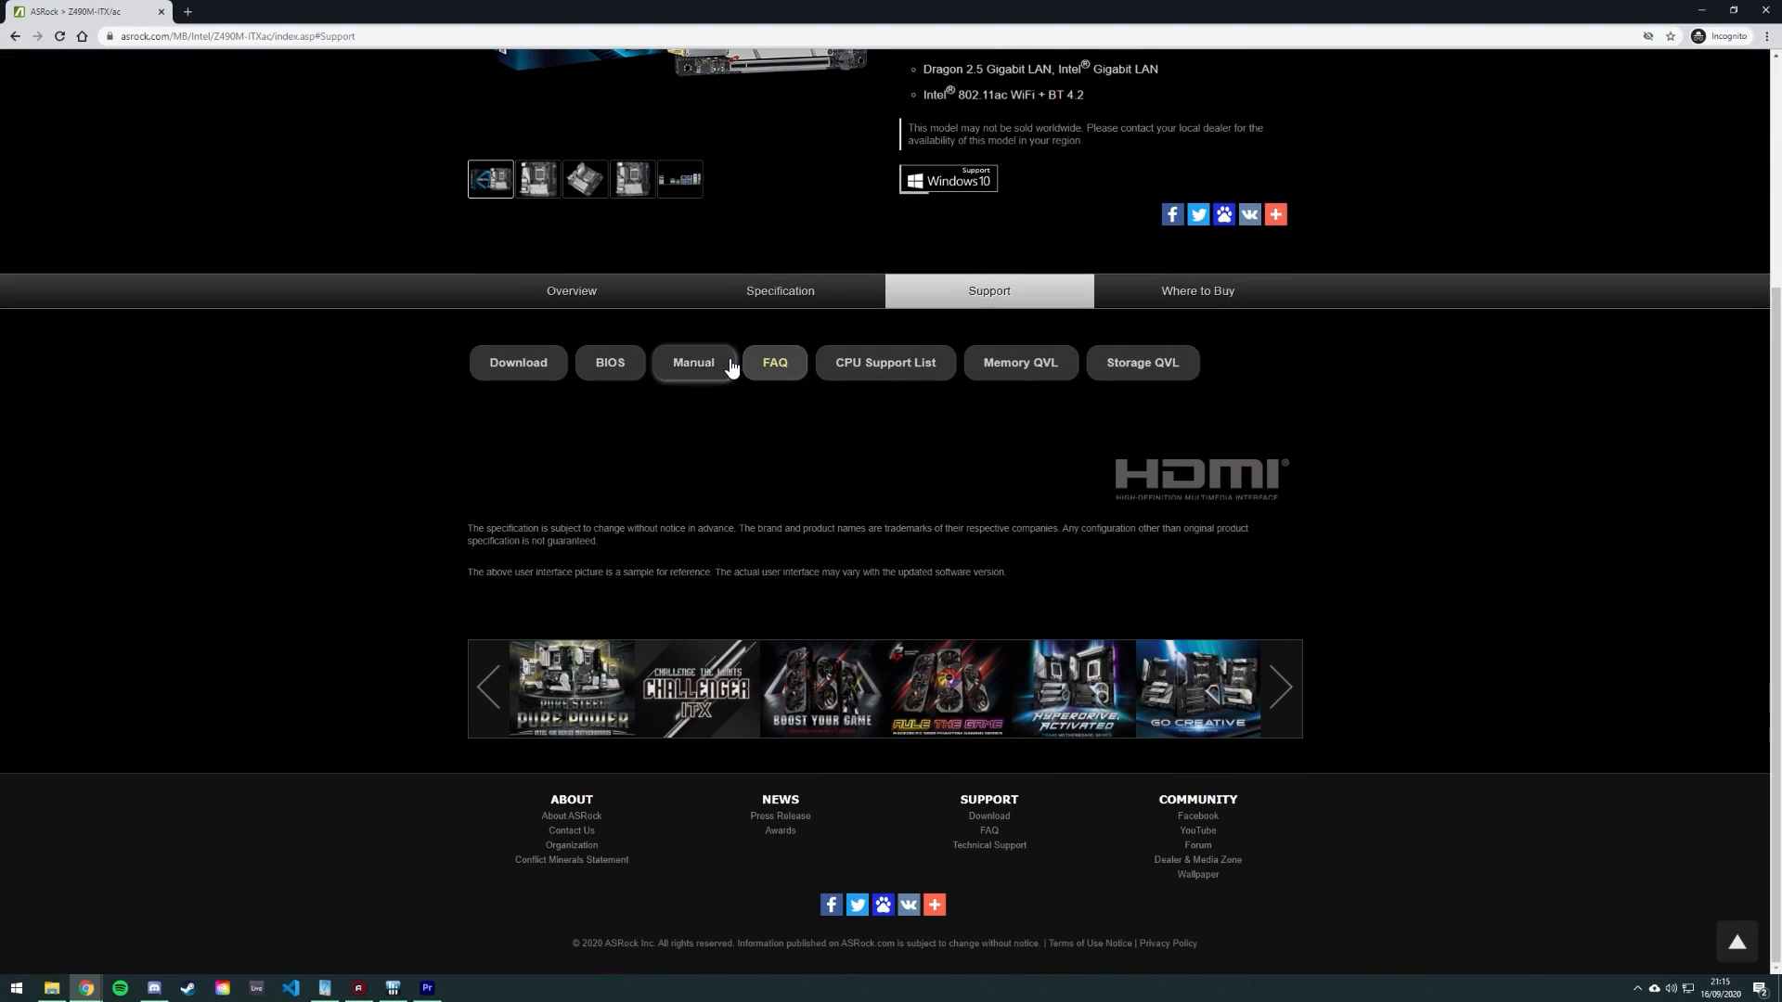
pyautogui.click(692, 363)
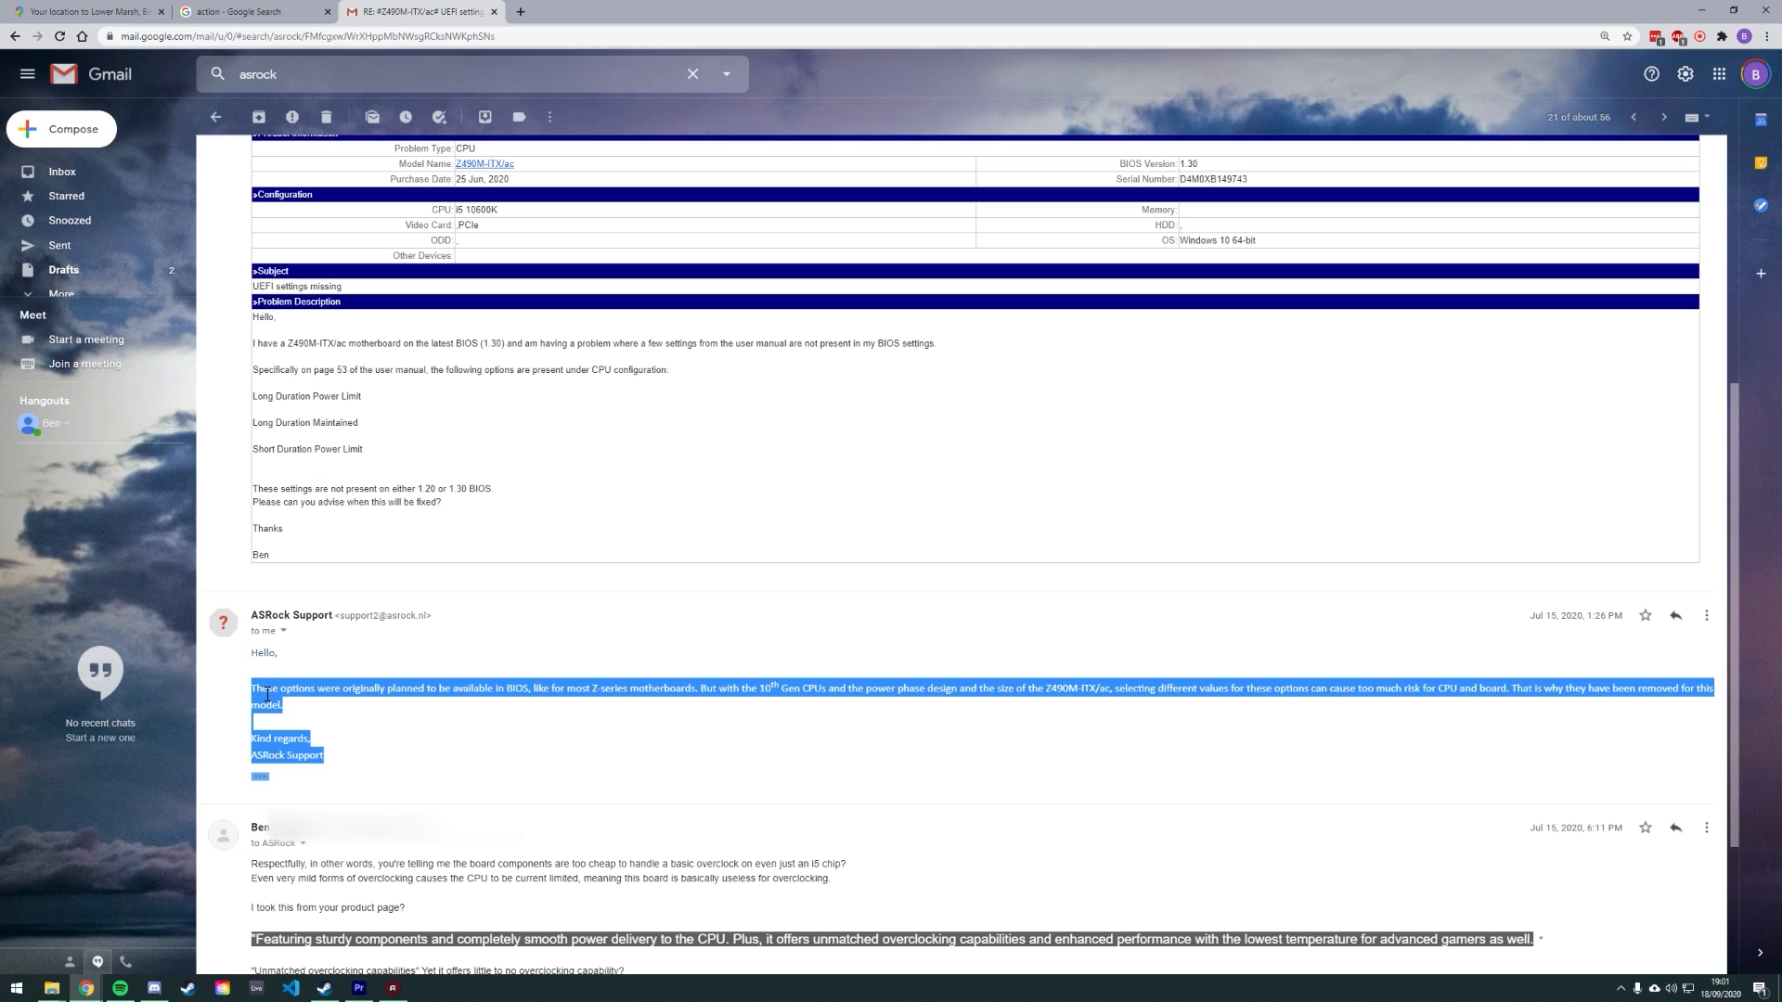
# Deselect the highlighted text in ASRock Support's reply about removed power-limit options.
pyautogui.click(426, 733)
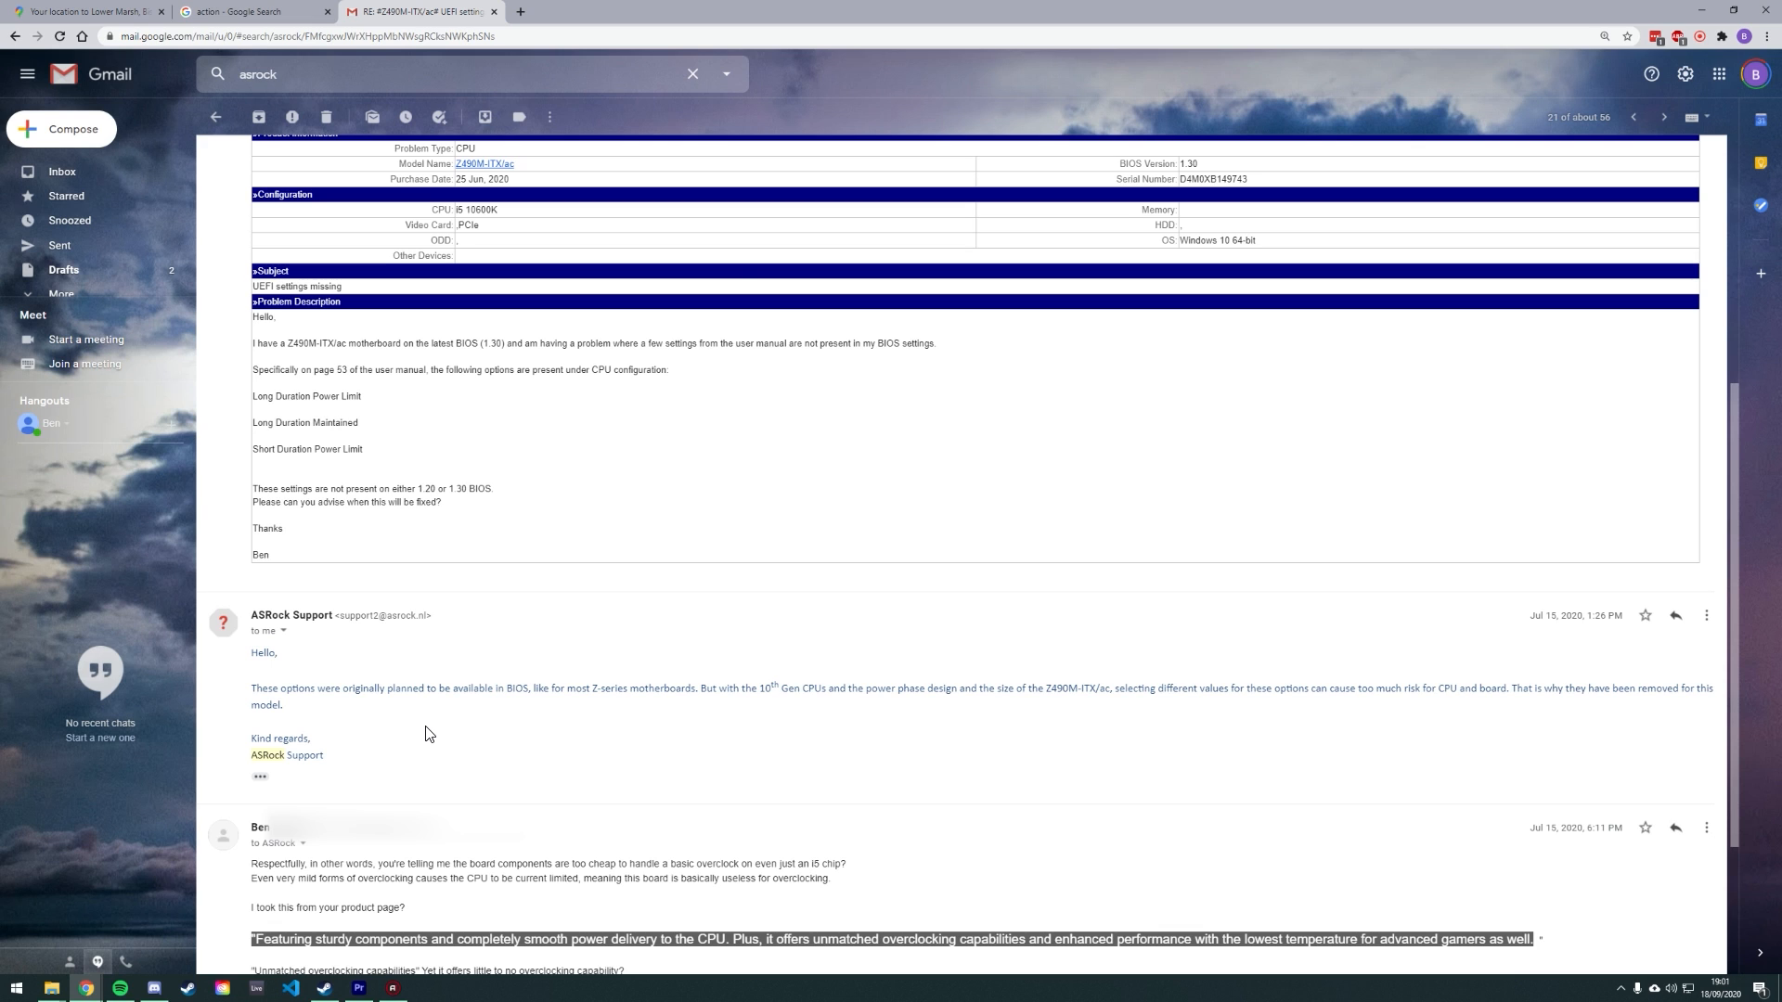
pyautogui.click(80, 11)
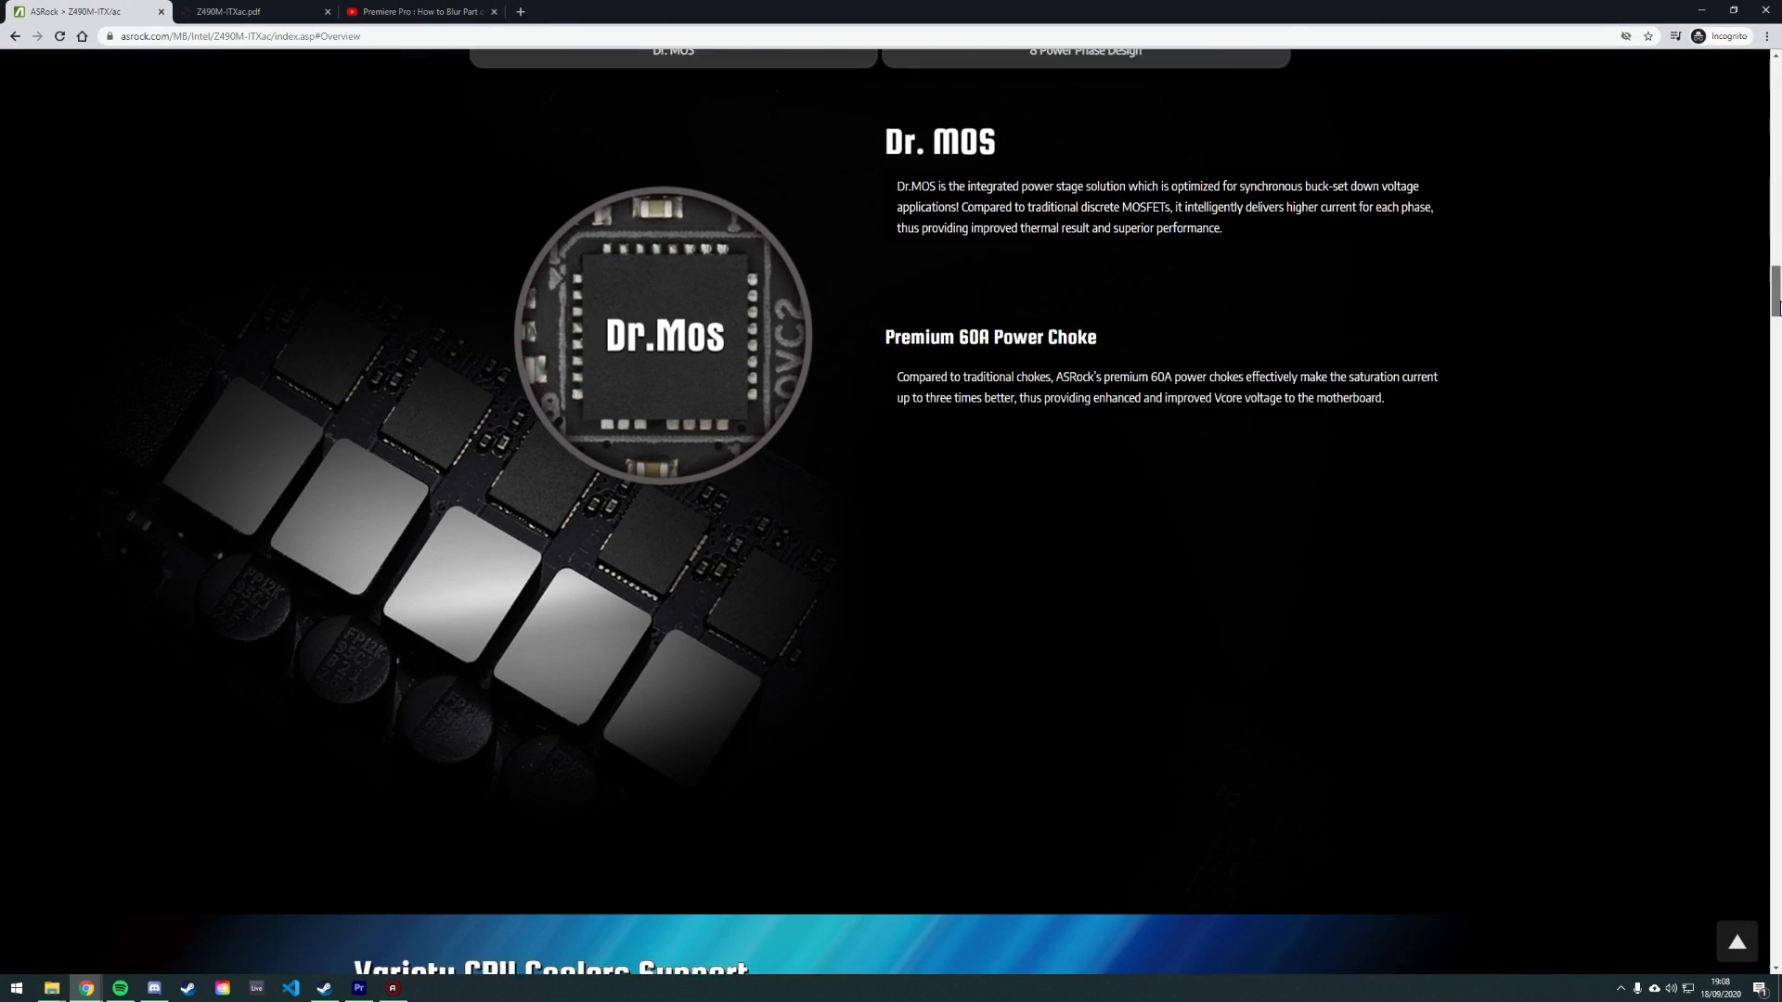
pyautogui.click(1083, 105)
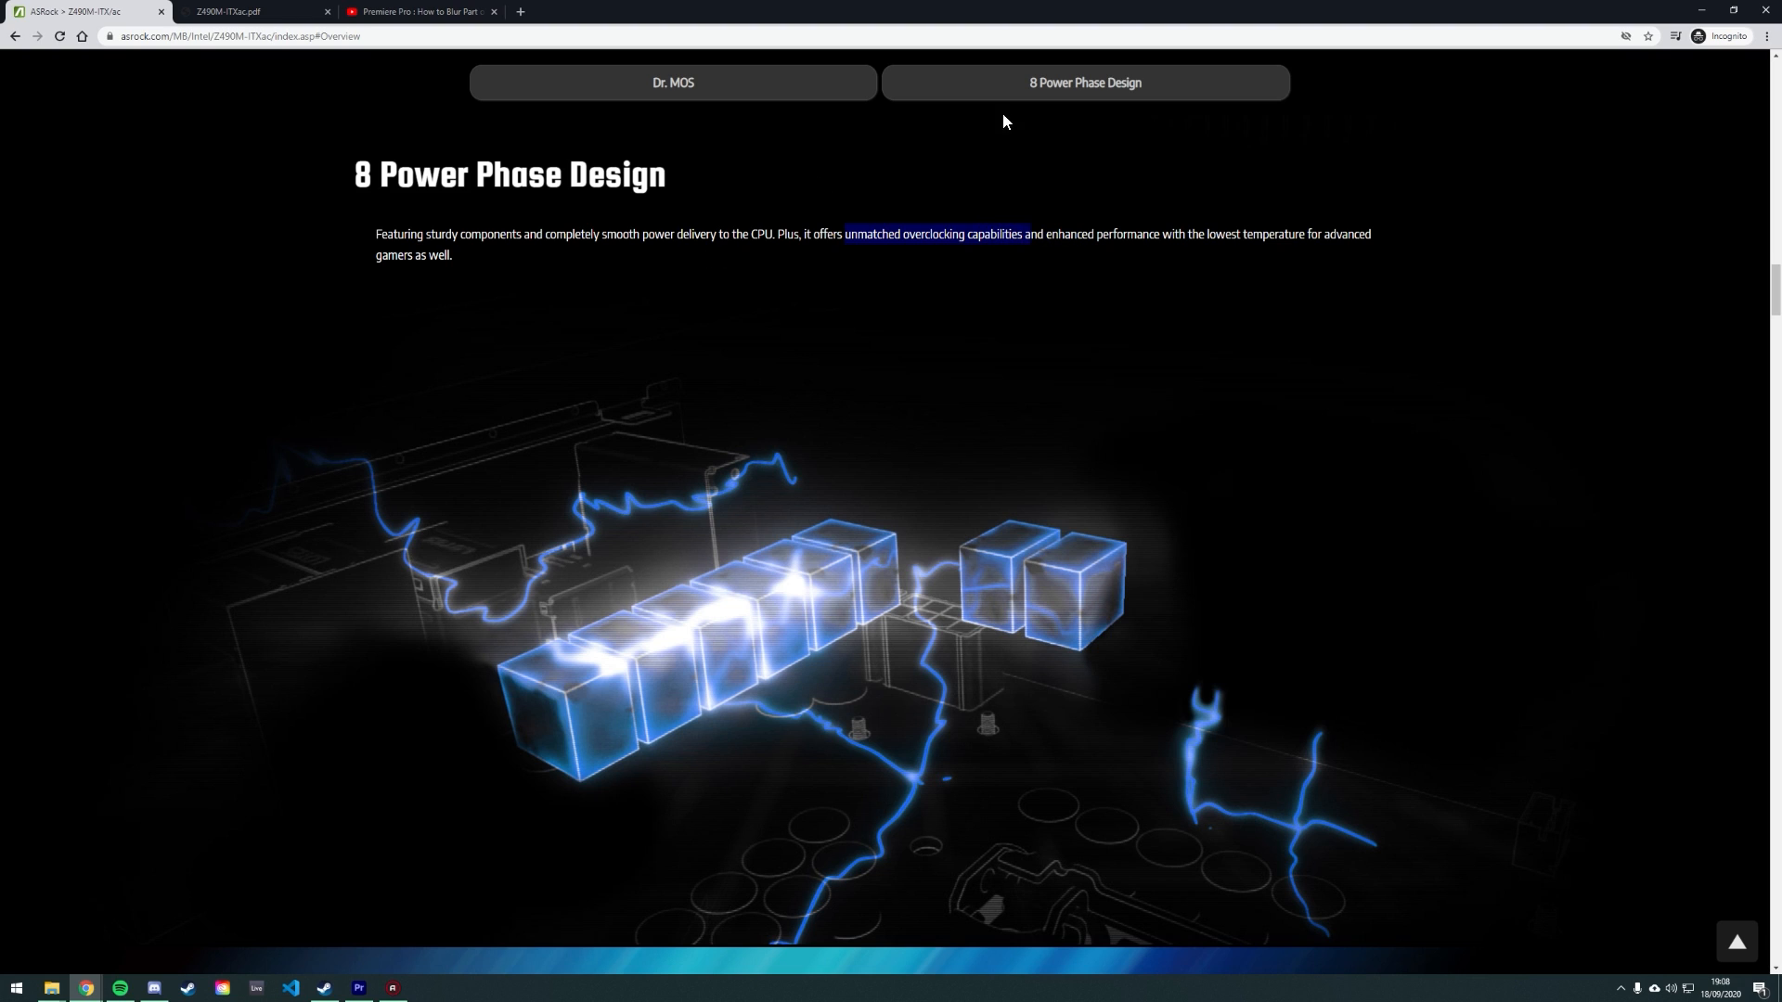
pyautogui.click(672, 81)
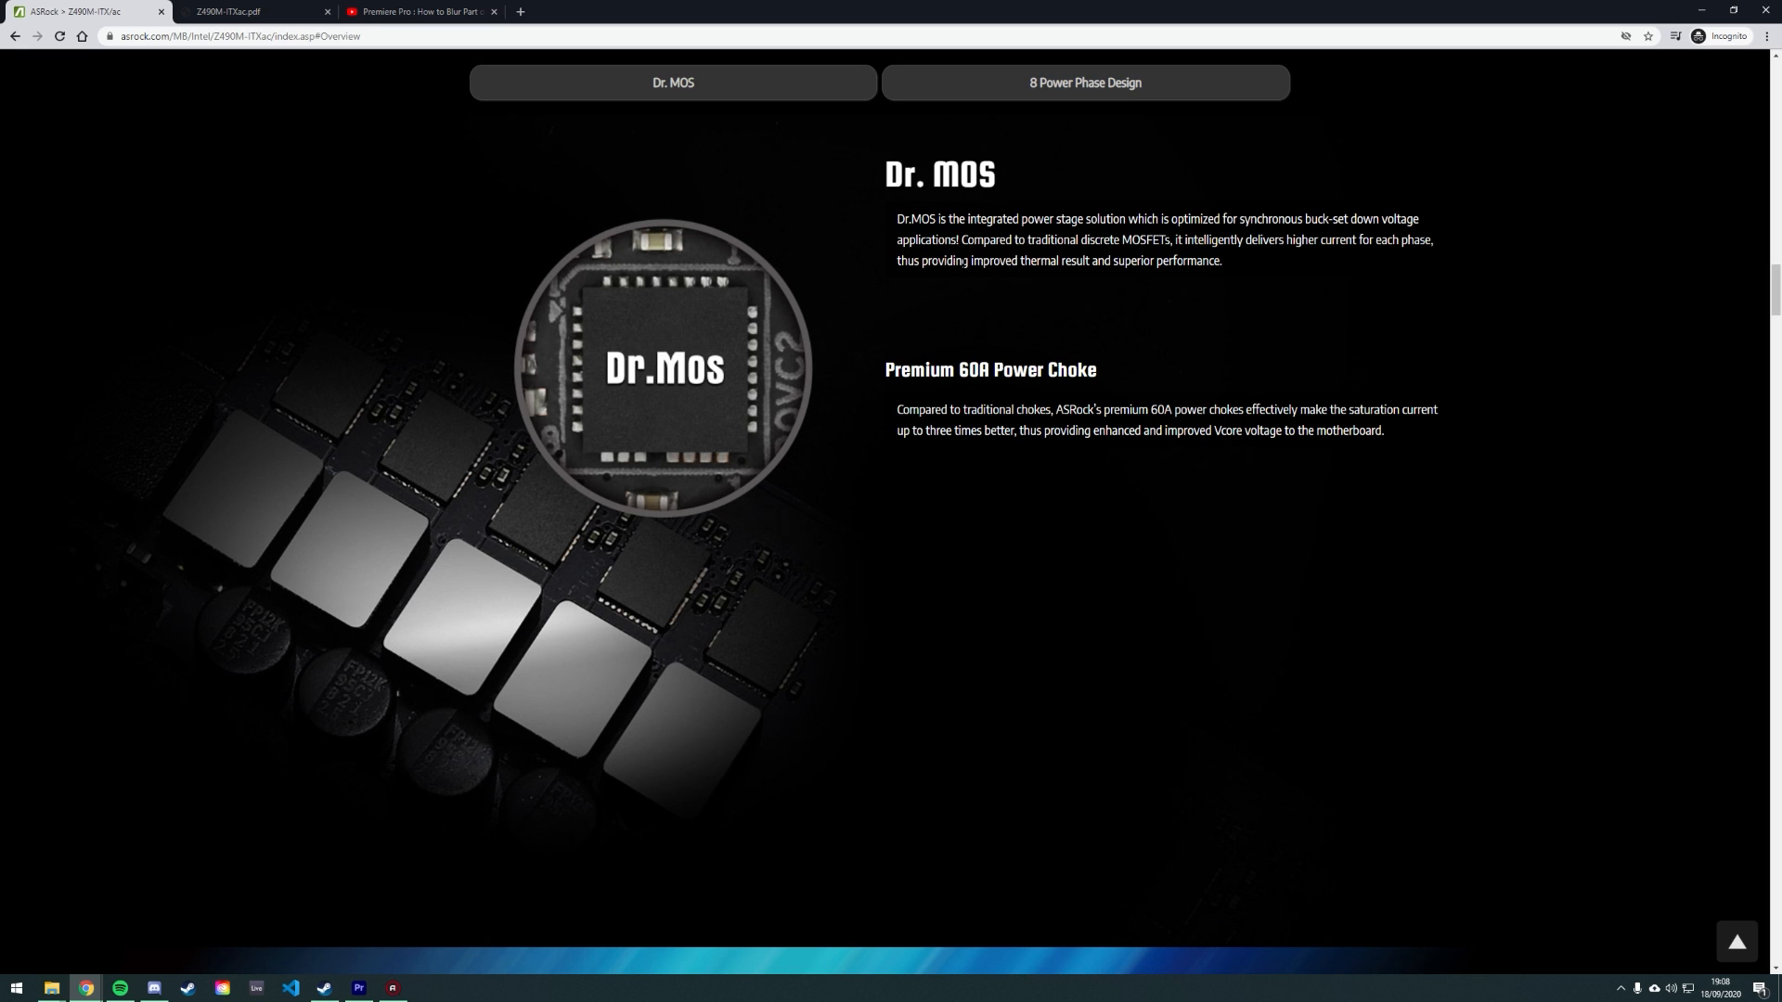
pyautogui.moveTo(897, 409); pyautogui.dragTo(1384, 430)
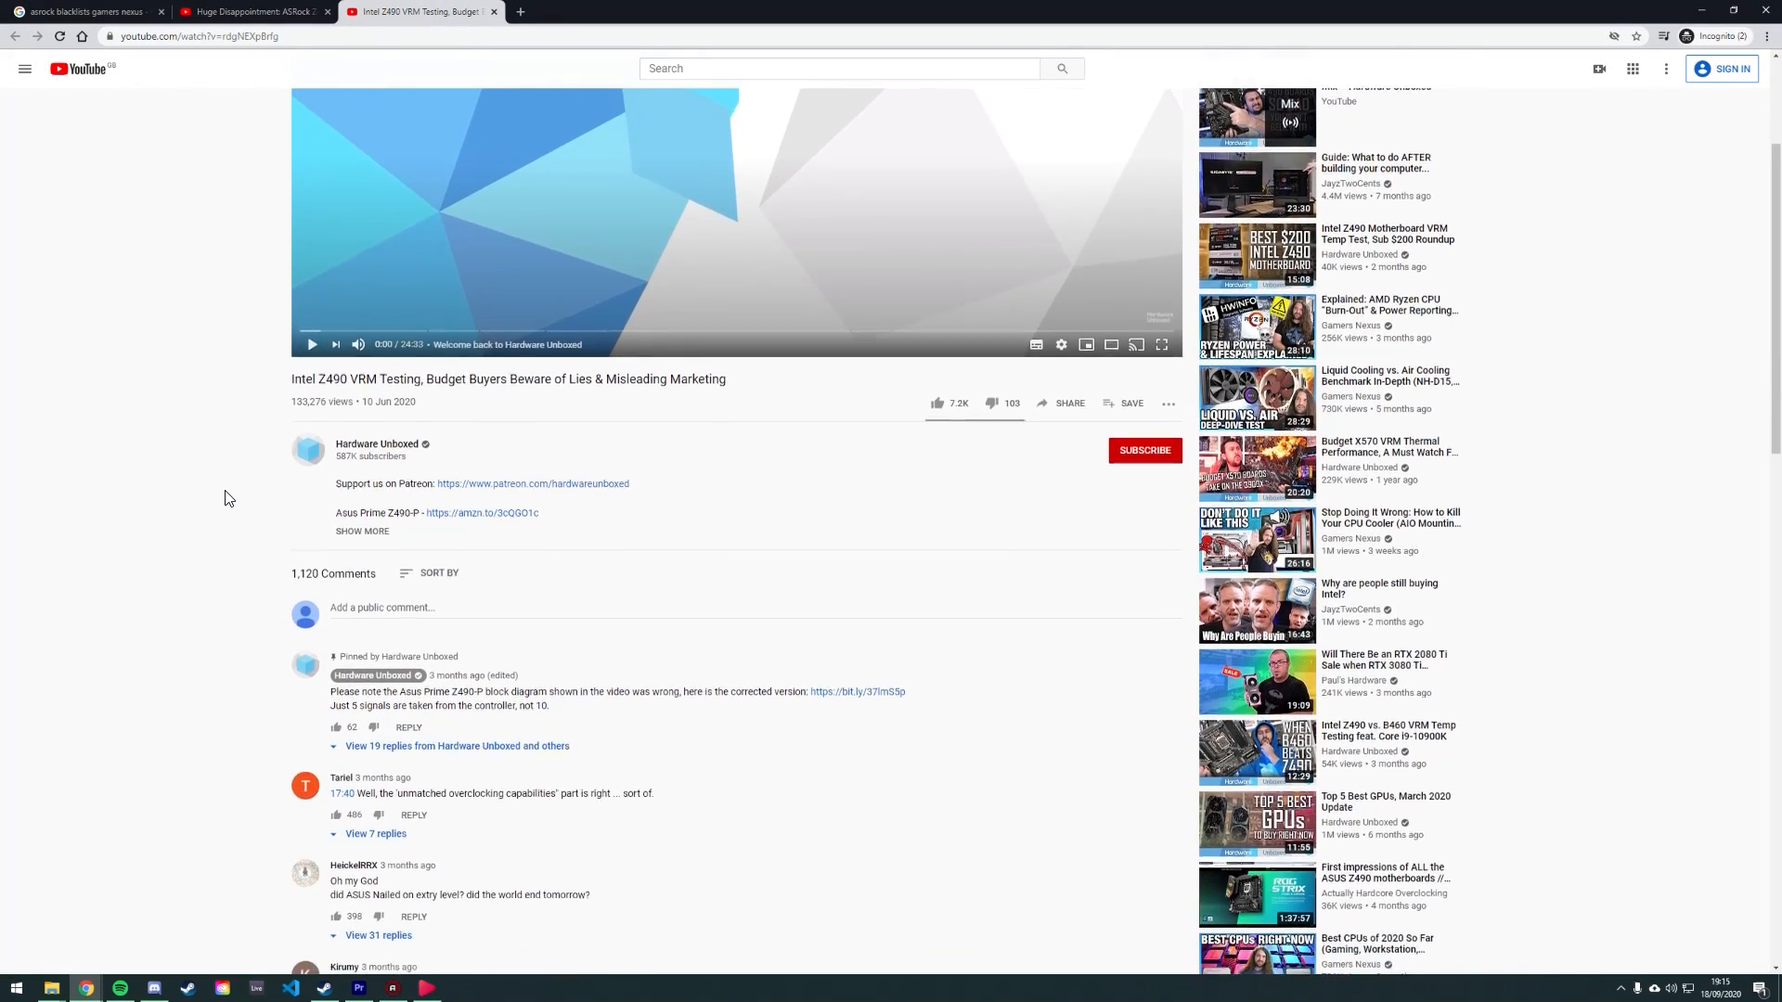
# Leave the Hardware Unboxed VRM chart for the Gamers Nexus 'Huge Disappointment' Velocita review tab.
pyautogui.scroll(-3)
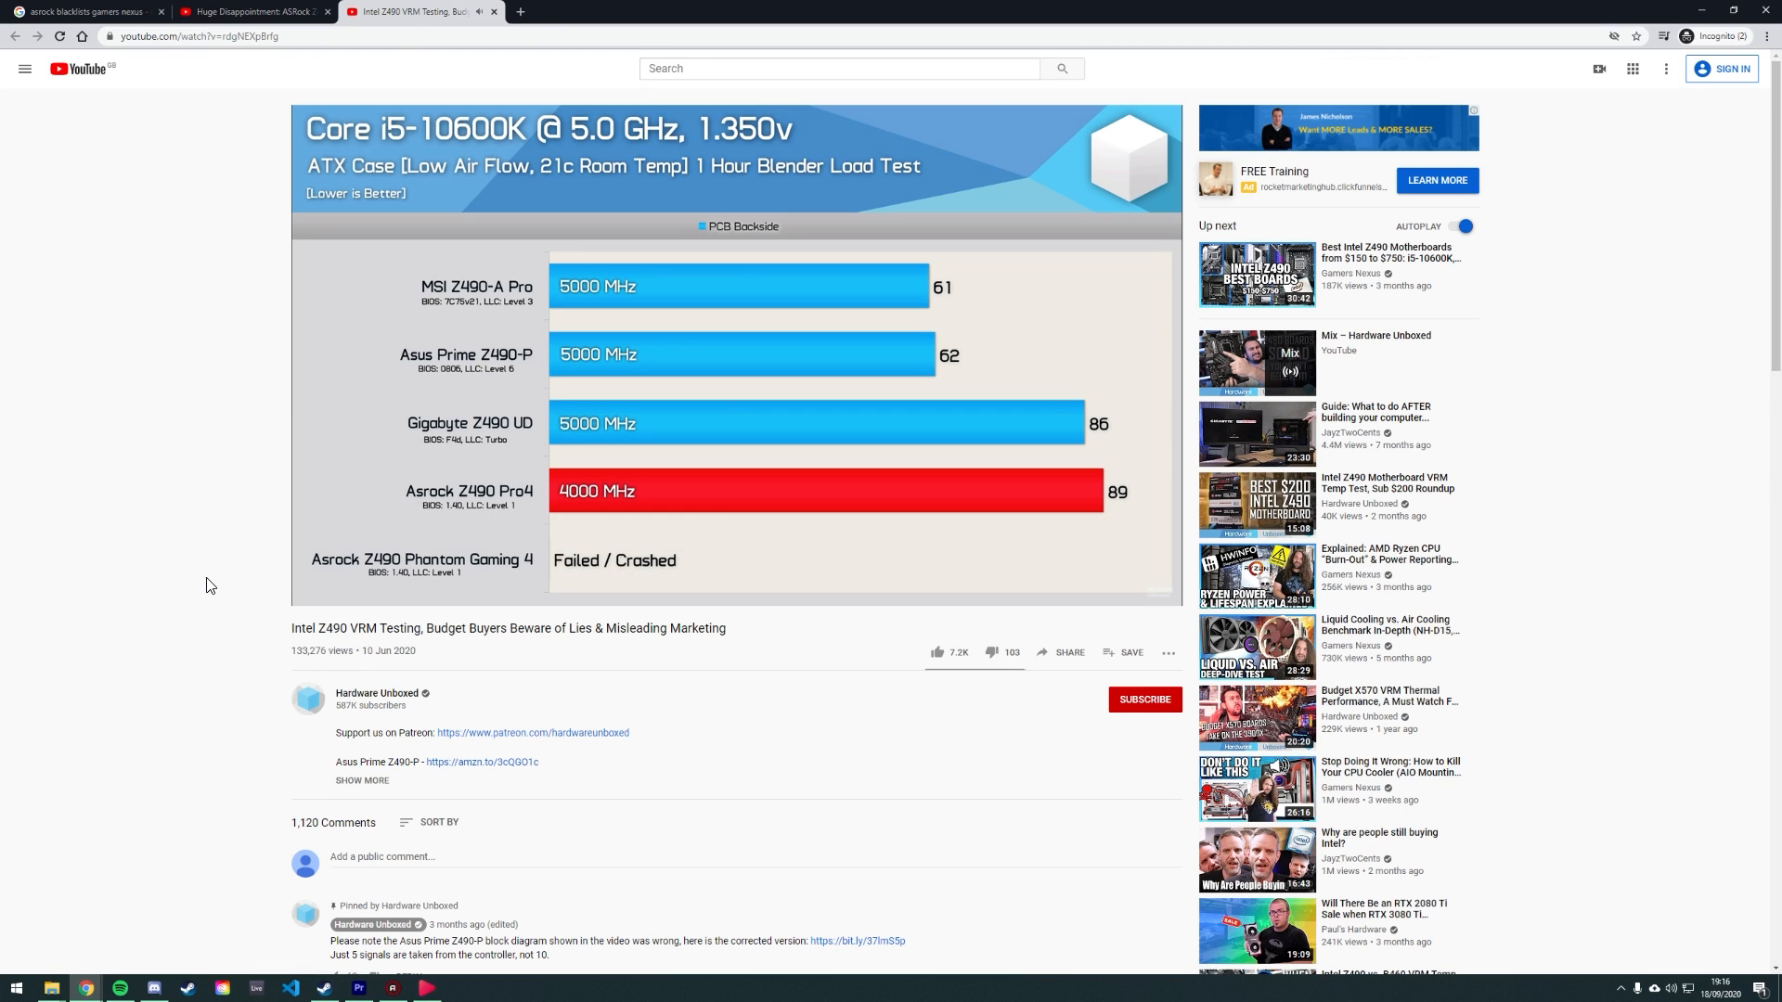
pyautogui.moveTo(421, 480)
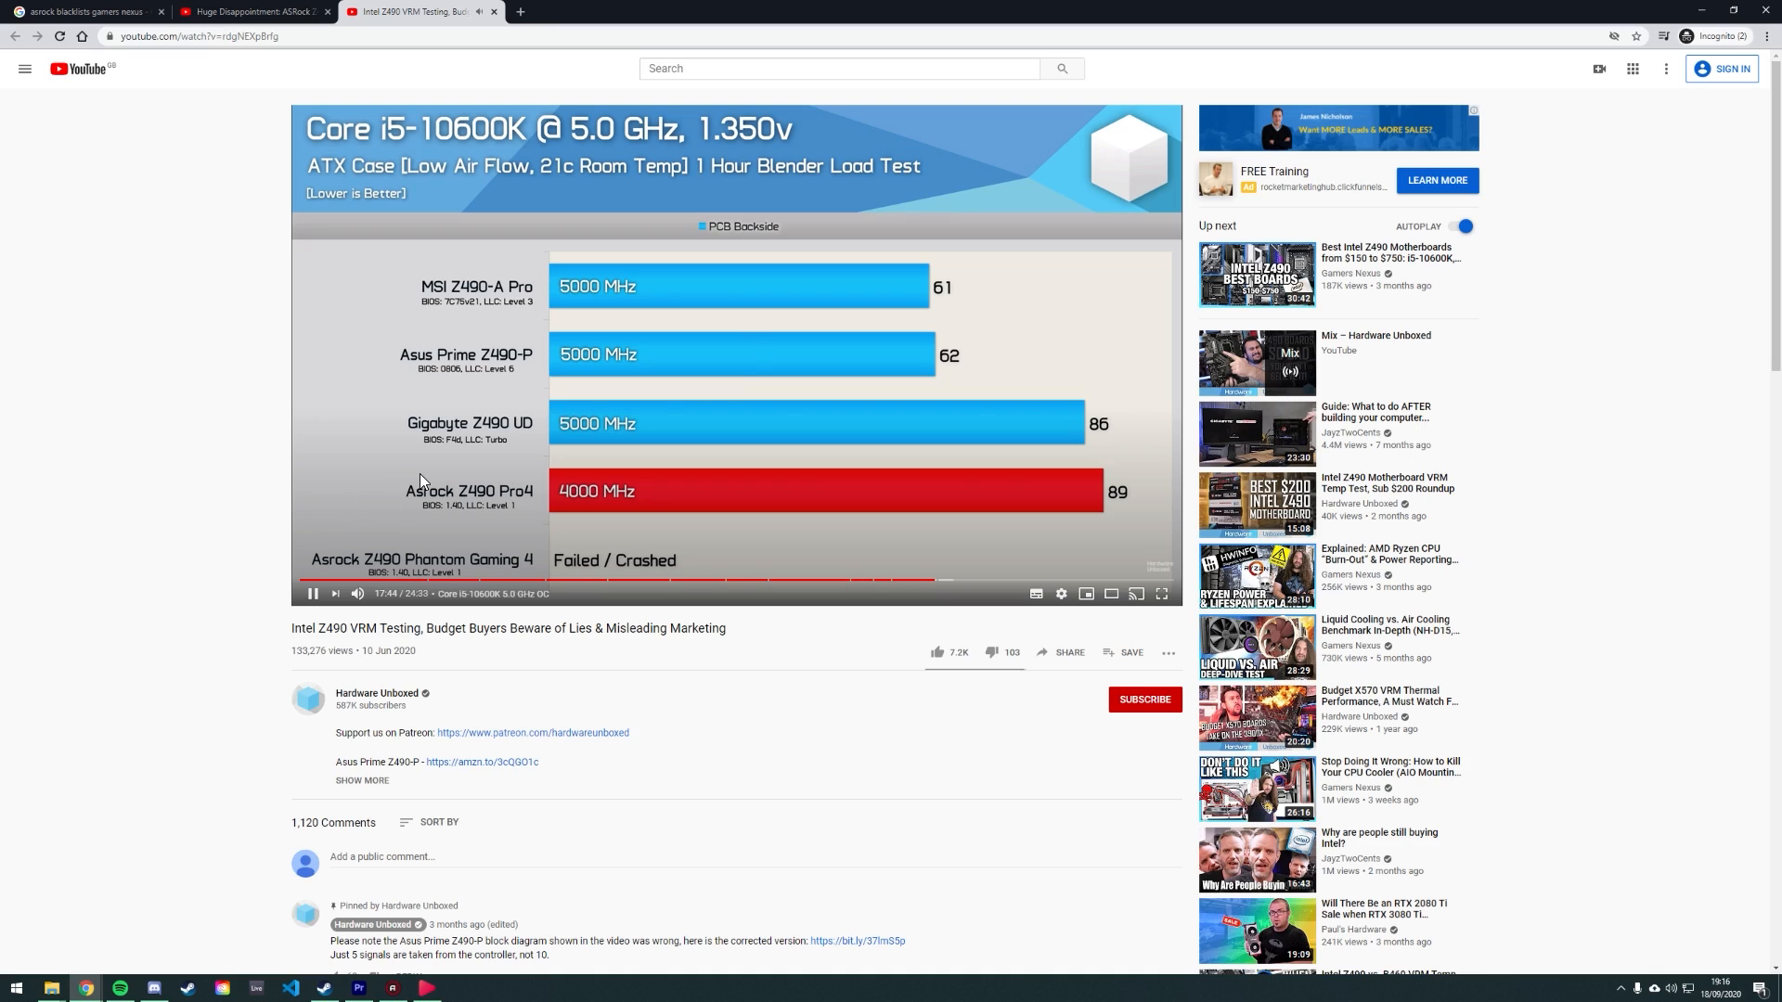
pyautogui.click(250, 11)
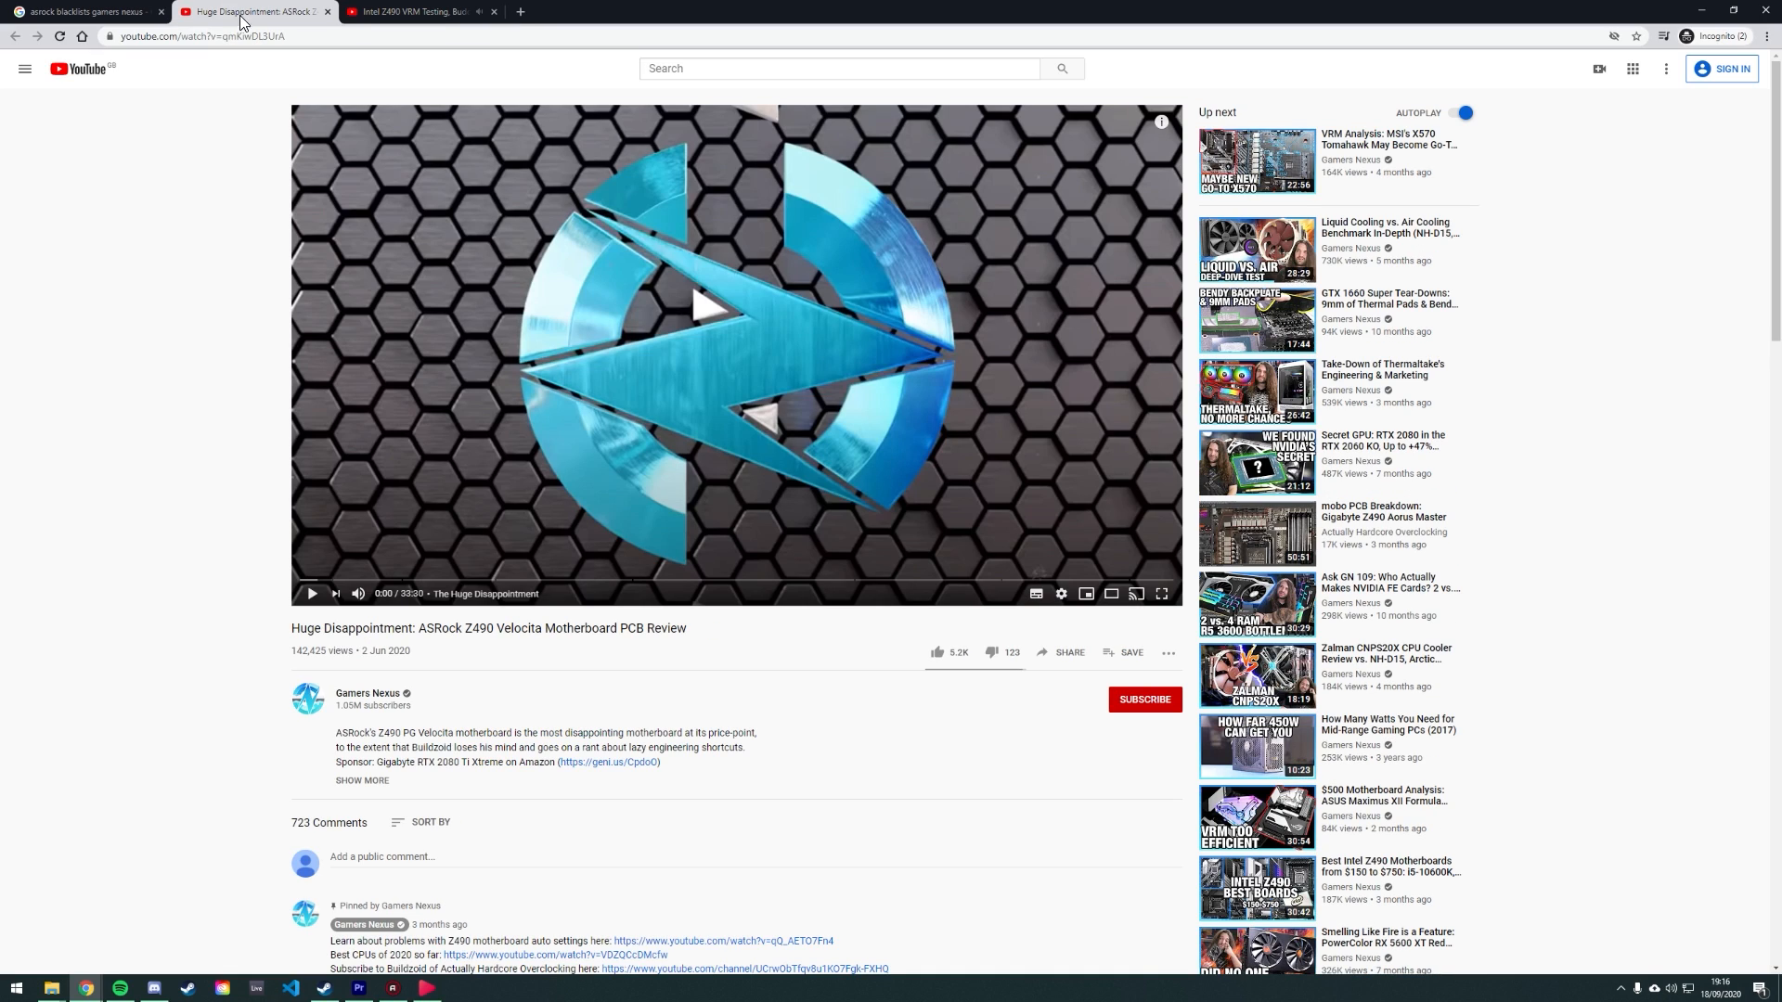